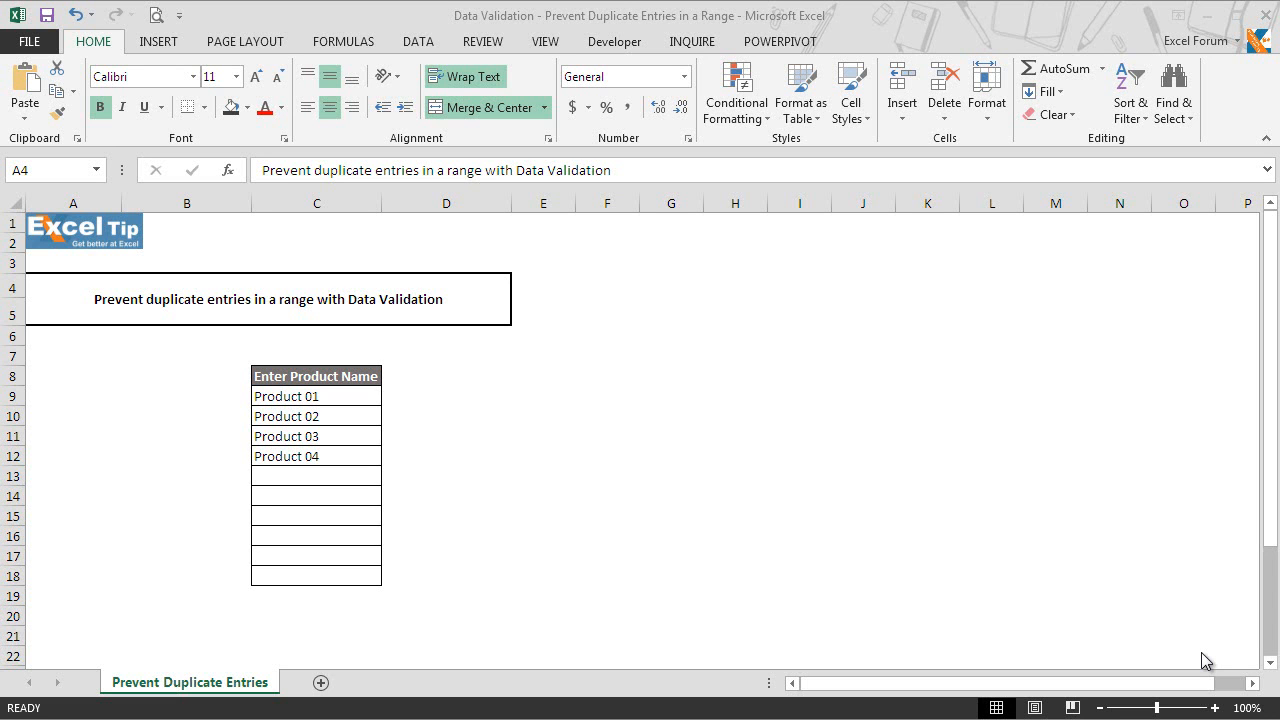
mouse_move(340, 362)
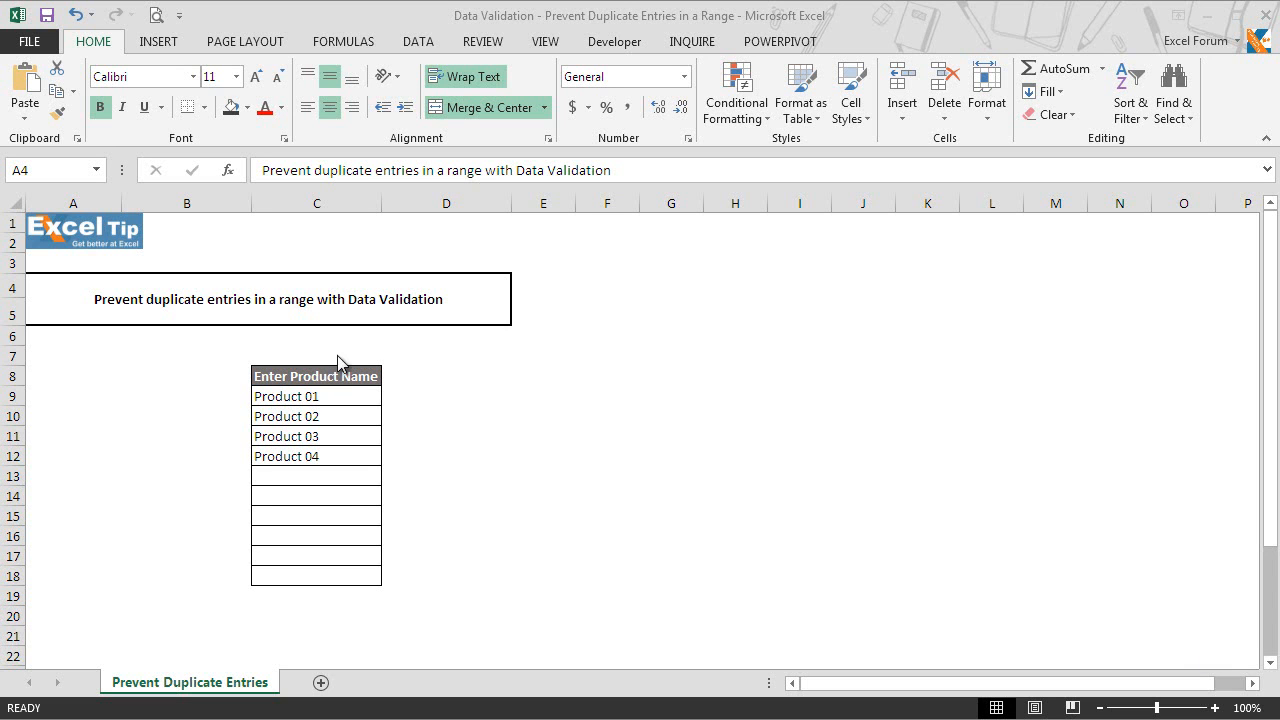
mouse_move(364, 420)
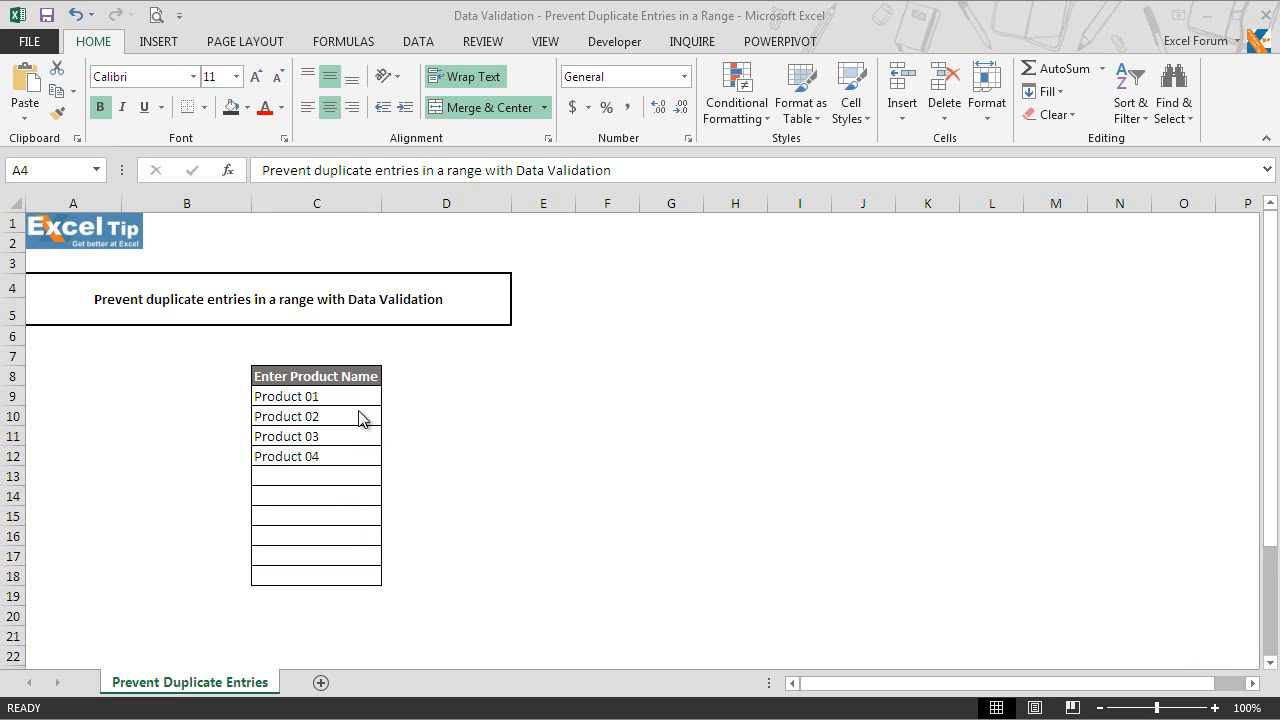
mouse_move(360, 464)
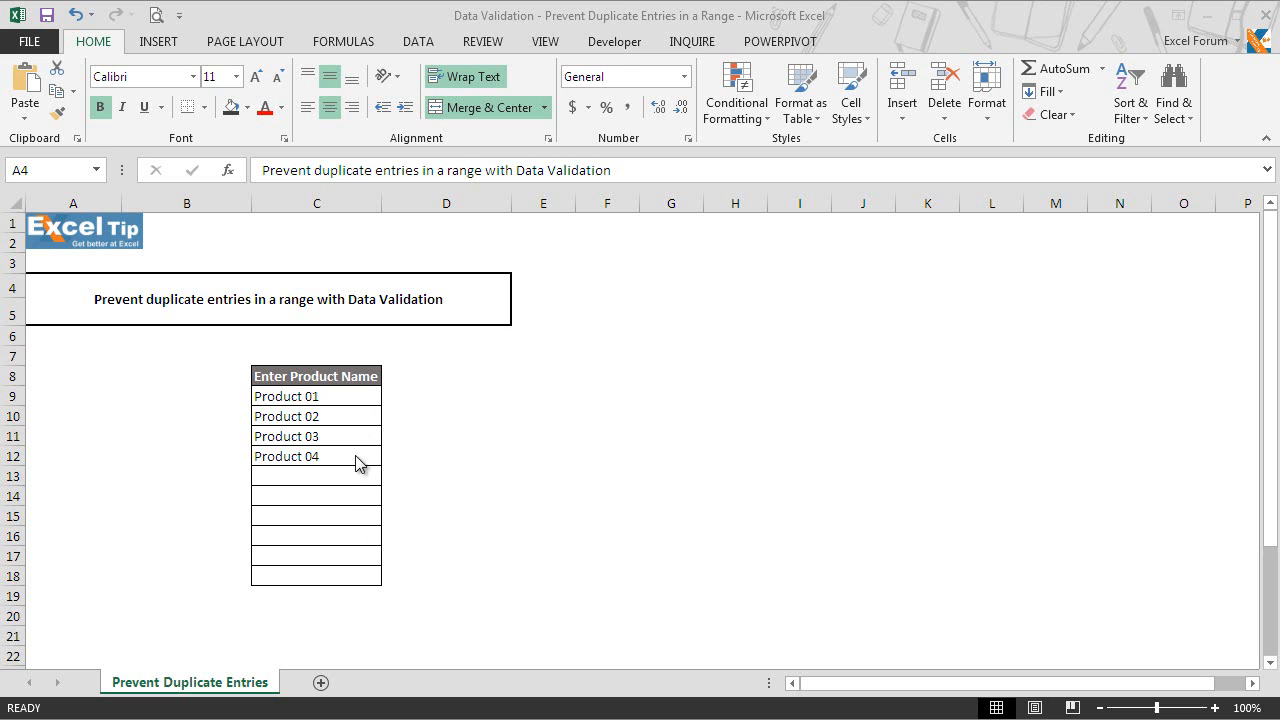
mouse_move(348, 578)
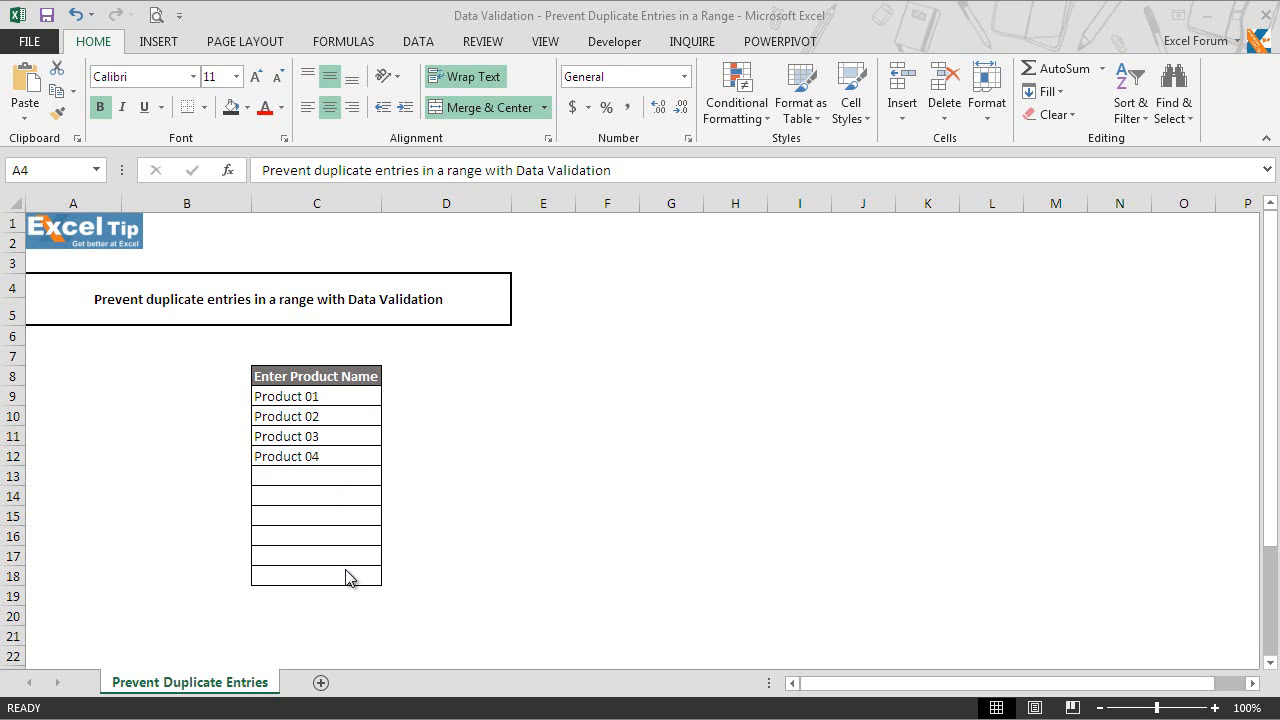
mouse_move(348, 572)
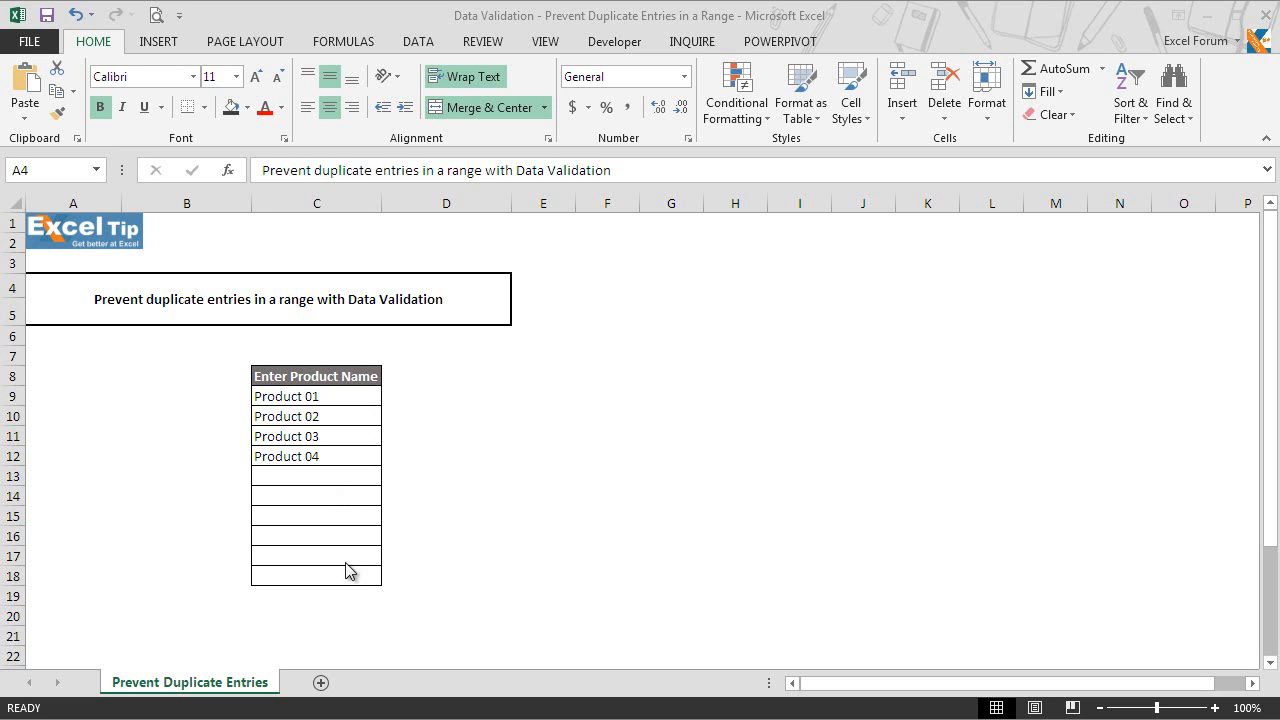
mouse_move(352, 500)
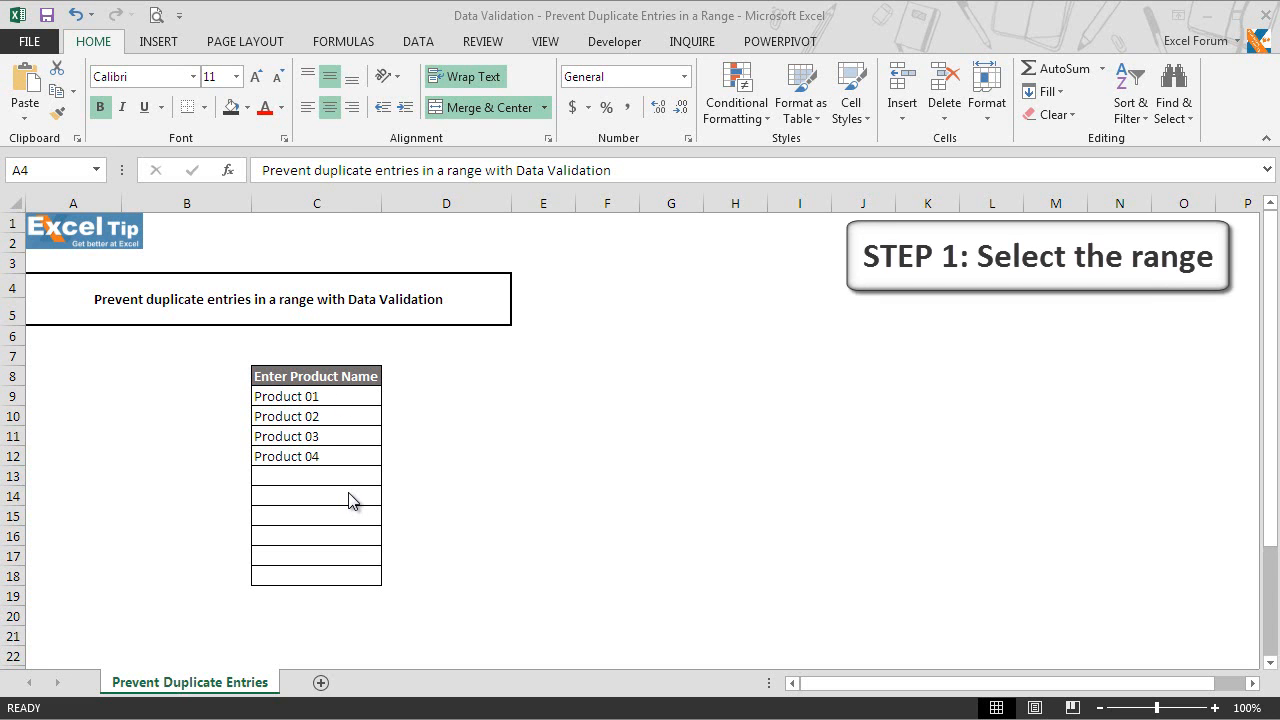
Select all of column C and start a Data Validation rule with Allow set to Custom.
left_click(316, 202)
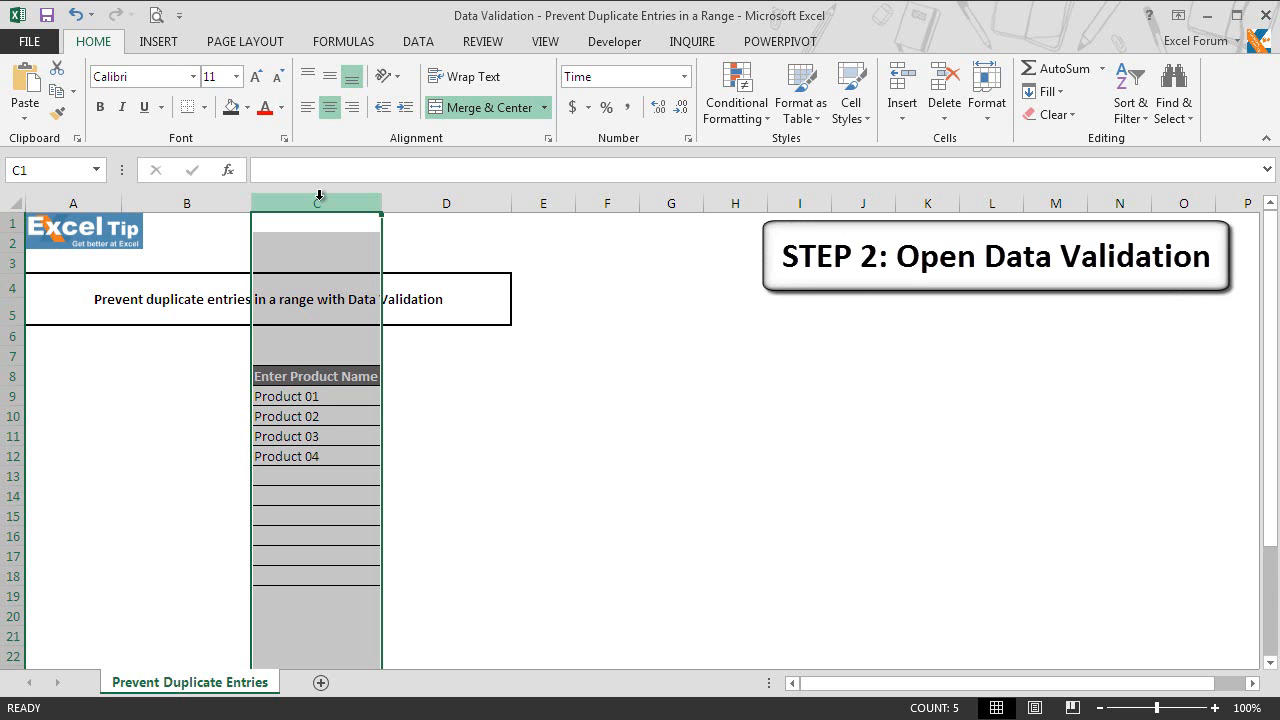
key("alt+d+l")
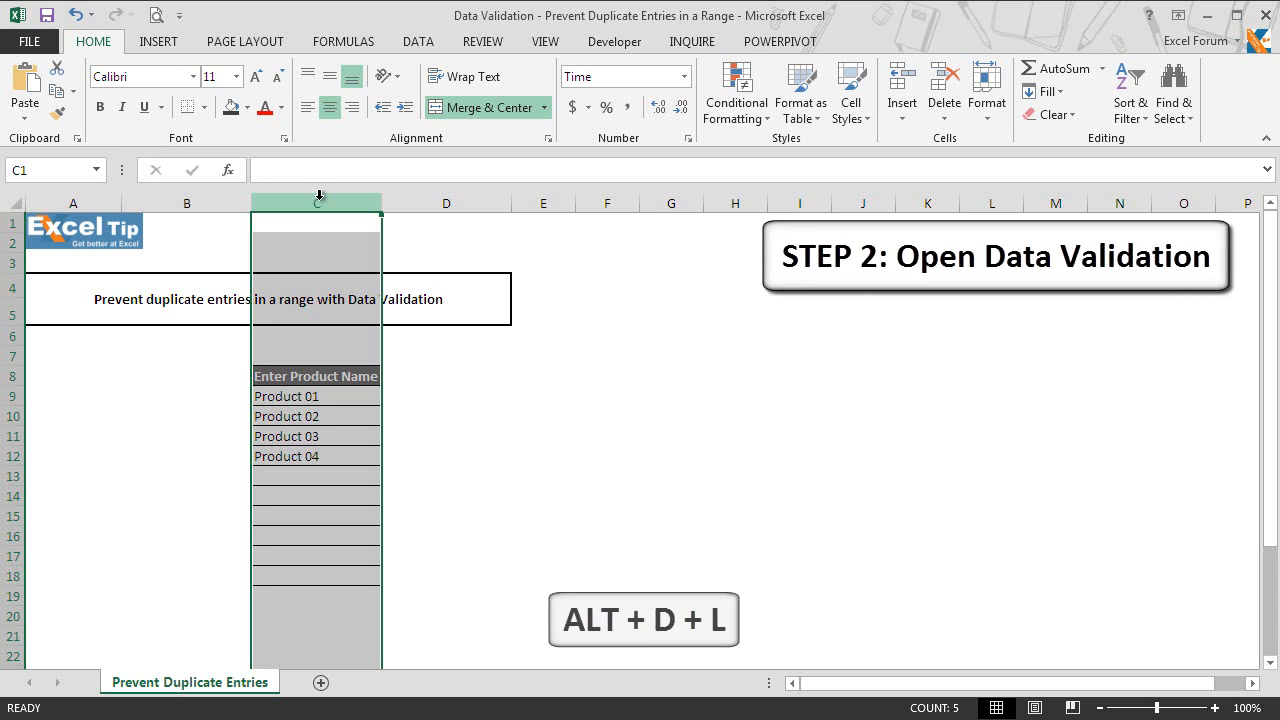
key("alt+d+l")
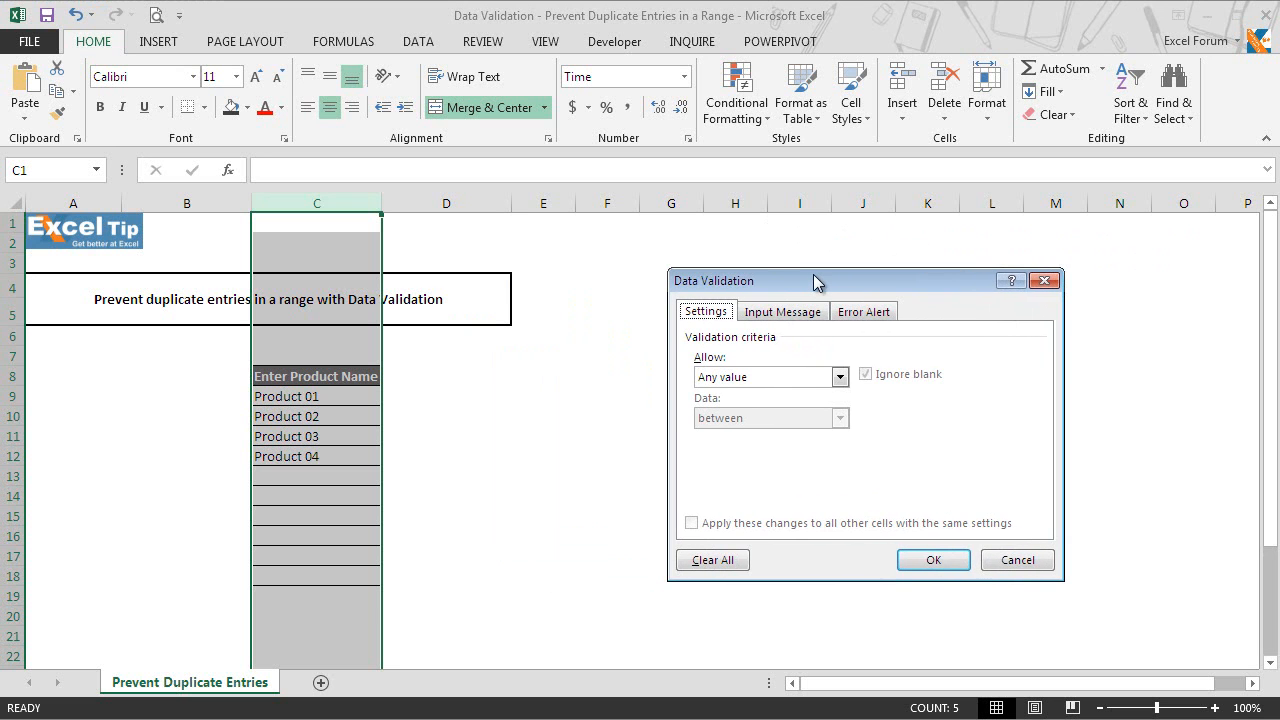
mouse_move(824, 400)
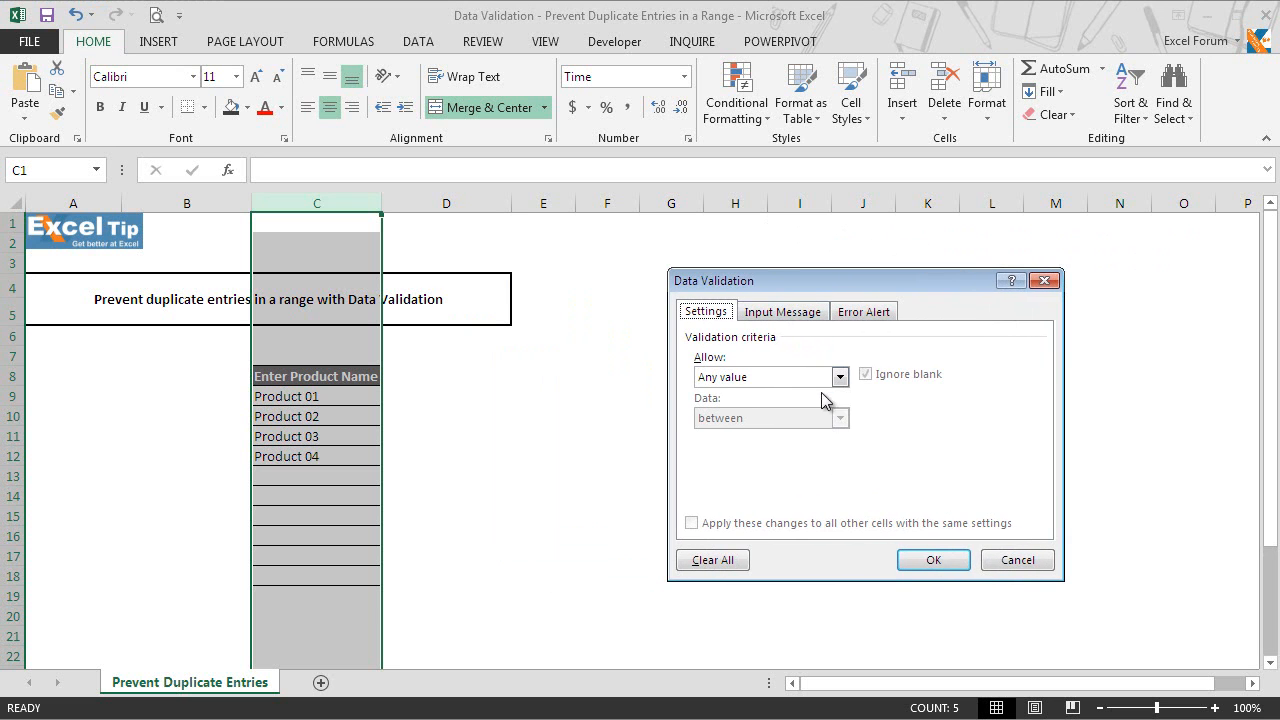
left_click(840, 376)
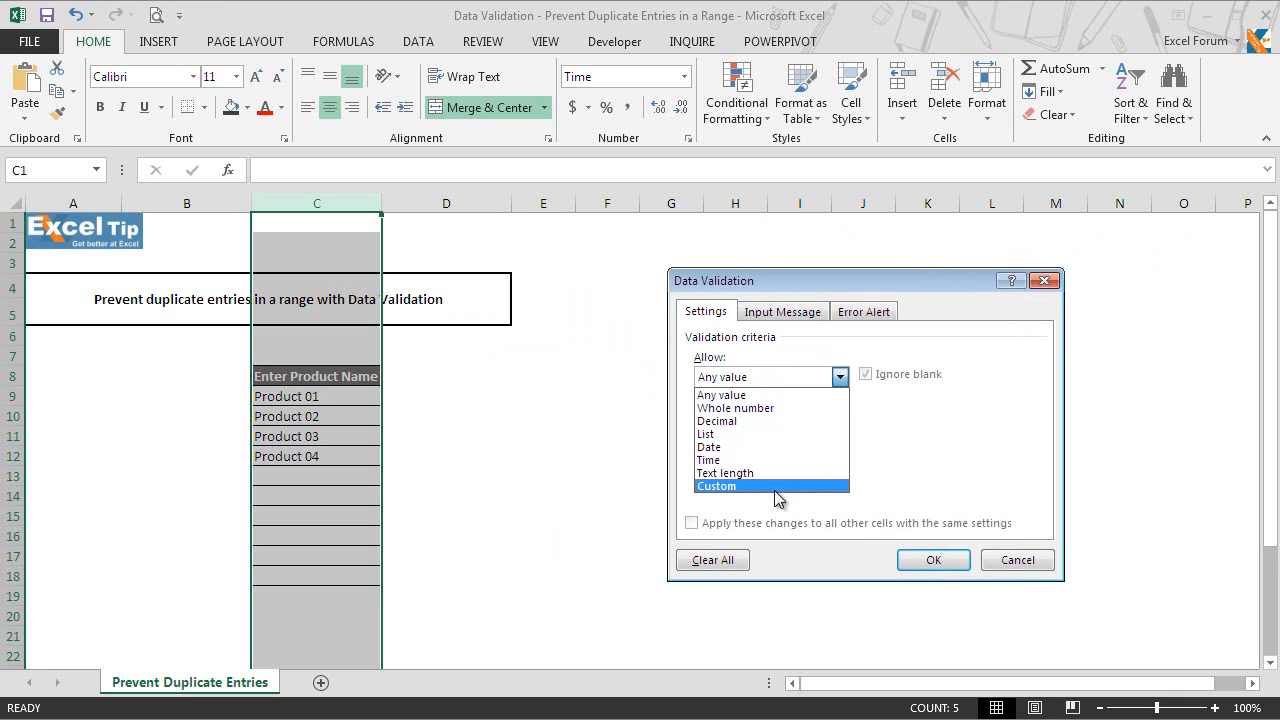
left_click(716, 486)
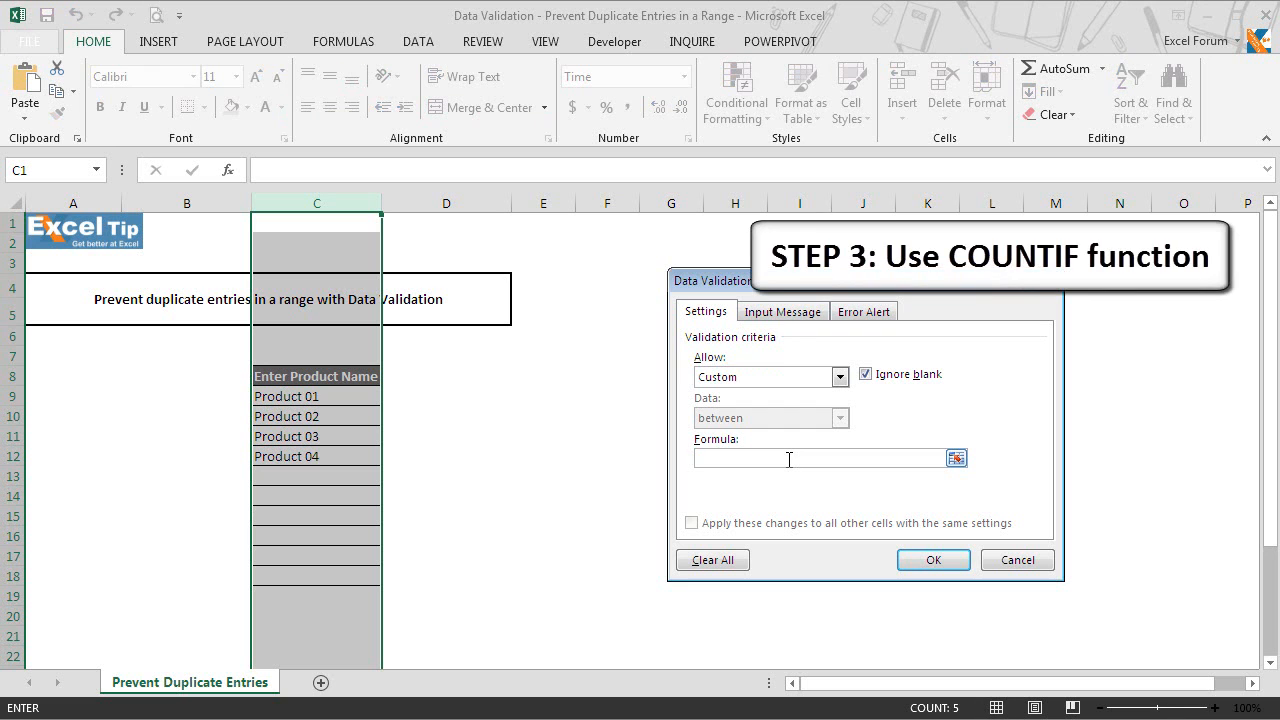
Enter the custom validation formula =COUNTIF(C:C,C1)=1 to permit each product name once.
type("=COUNTIF")
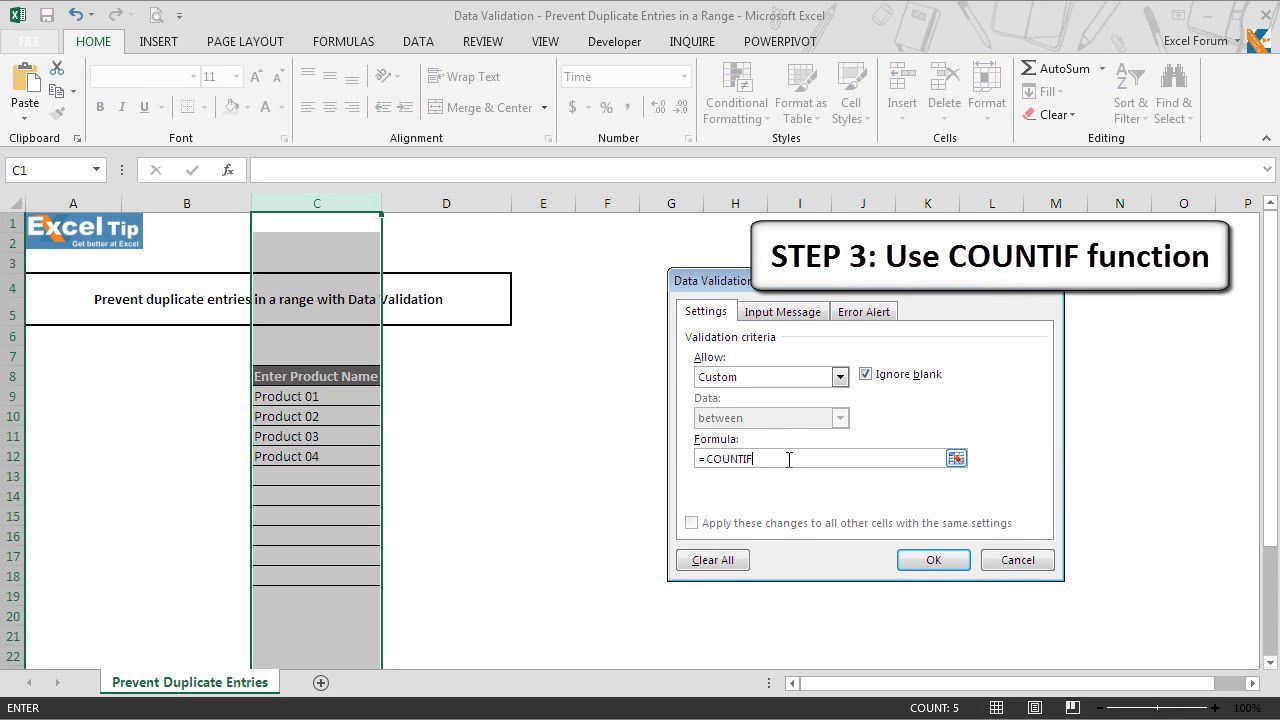
type("(")
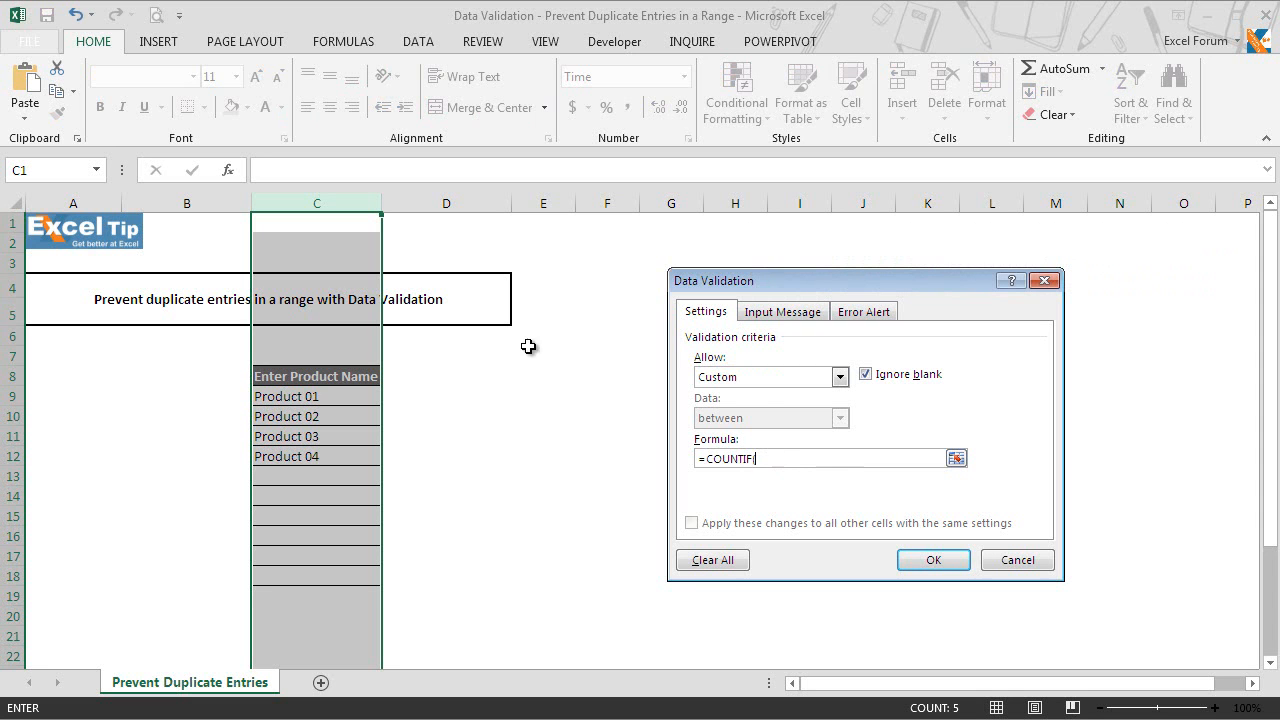
mouse_move(344, 192)
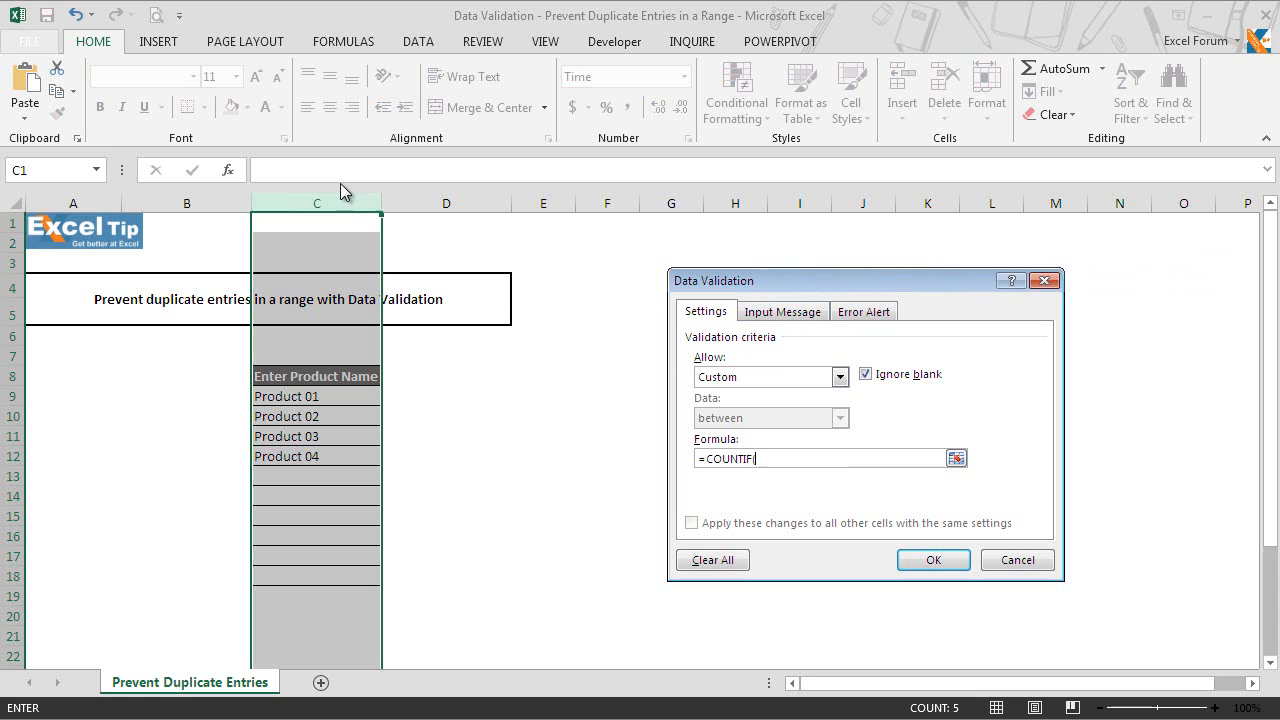
type("C:C,C1)=1")
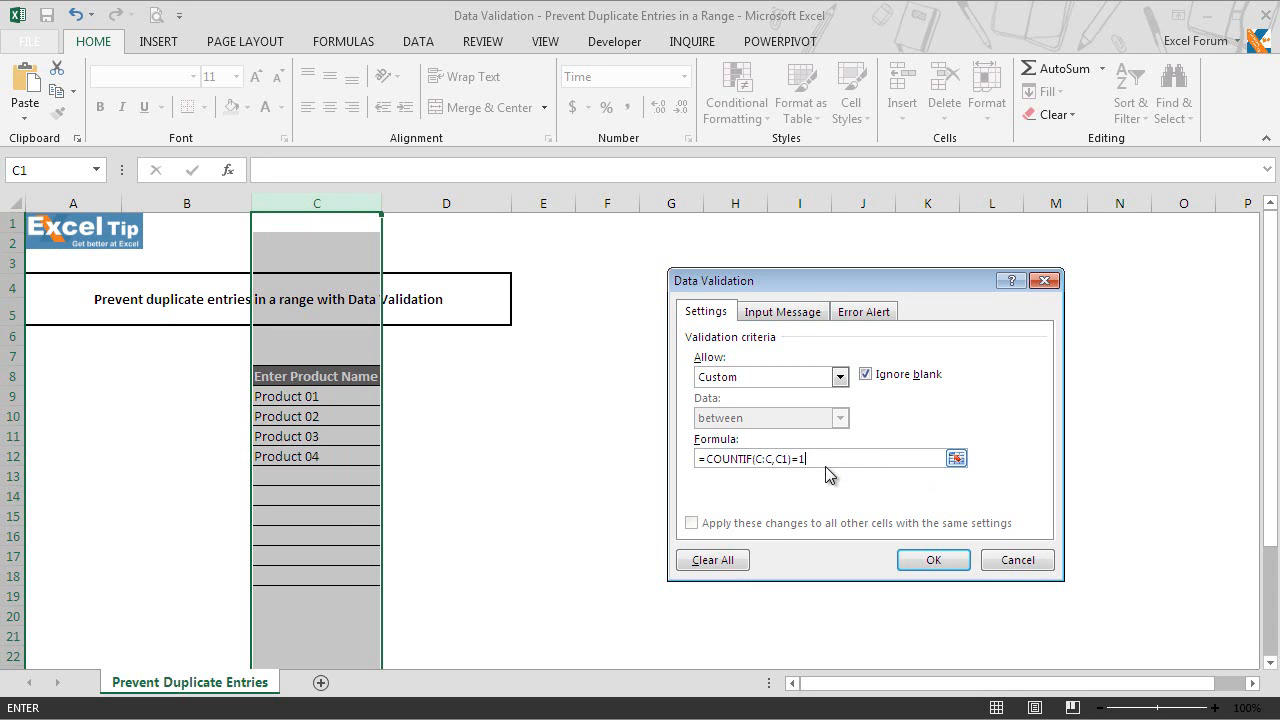
mouse_move(834, 476)
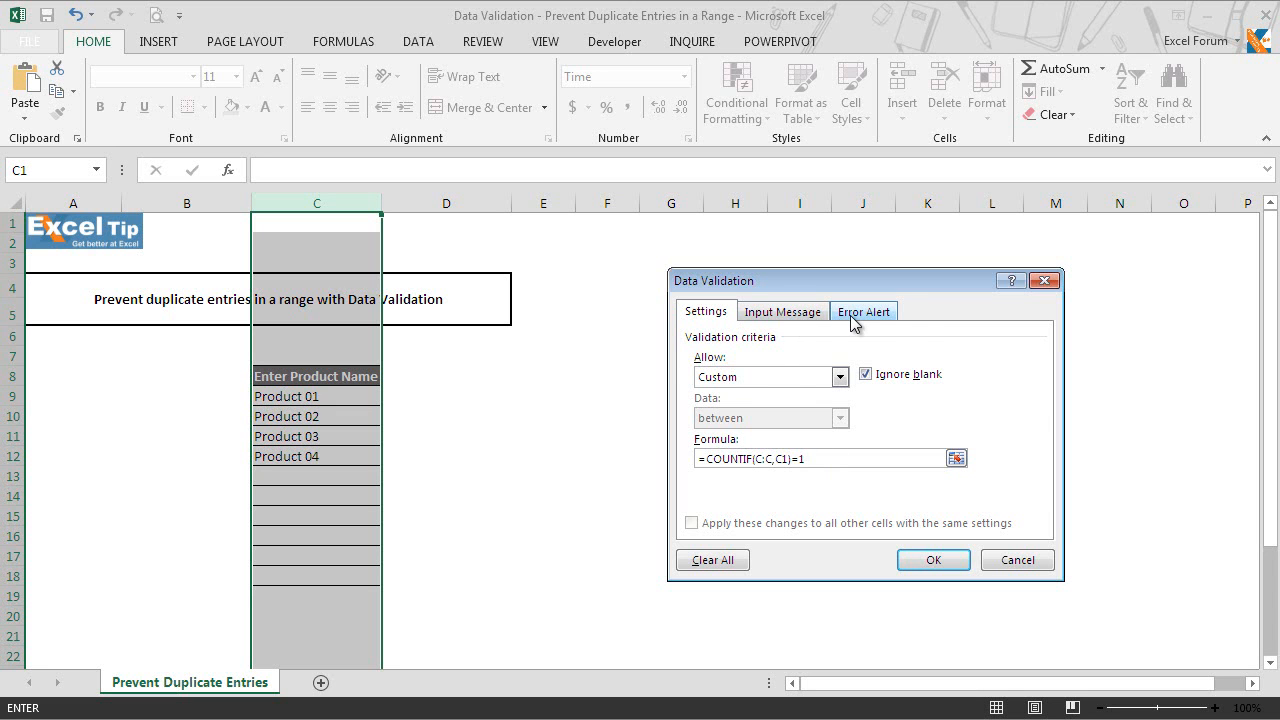
Add a Stop error alert titled 'Duplicate / Invalid Entry!' saying the product already exists, and confirm with OK.
left_click(864, 312)
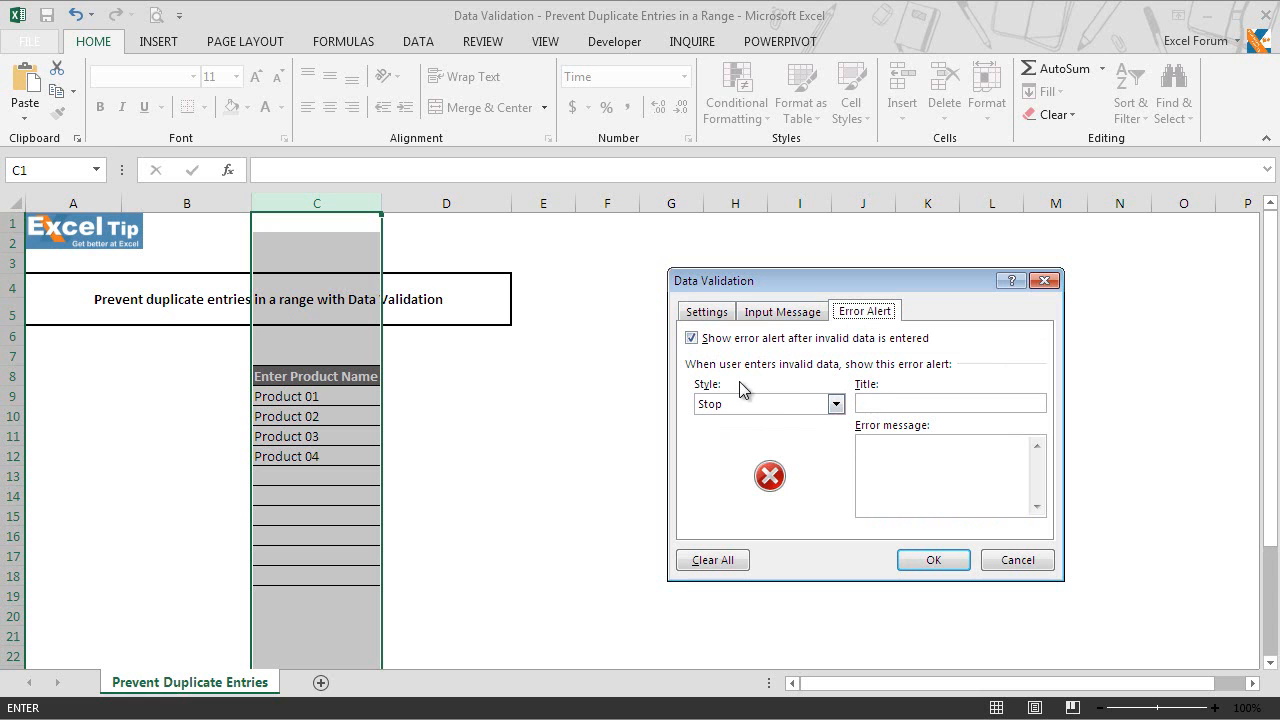
mouse_move(770, 412)
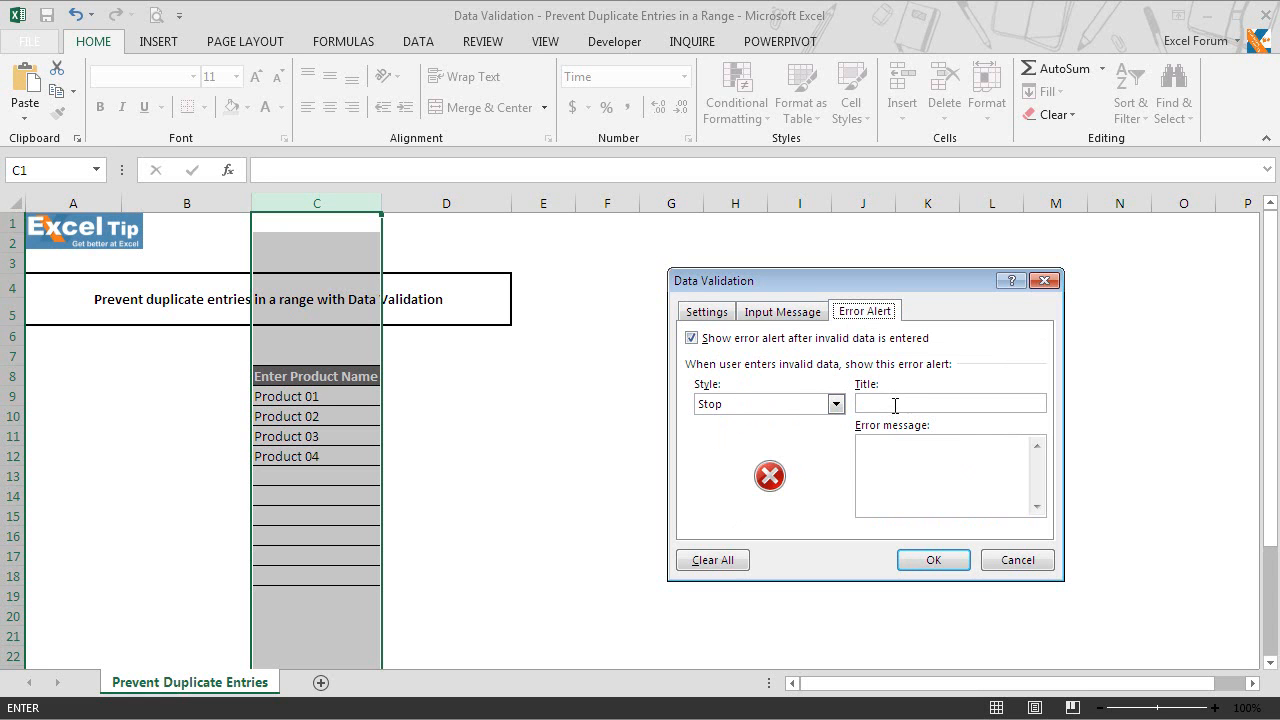
type("Duplicate / Invalid")
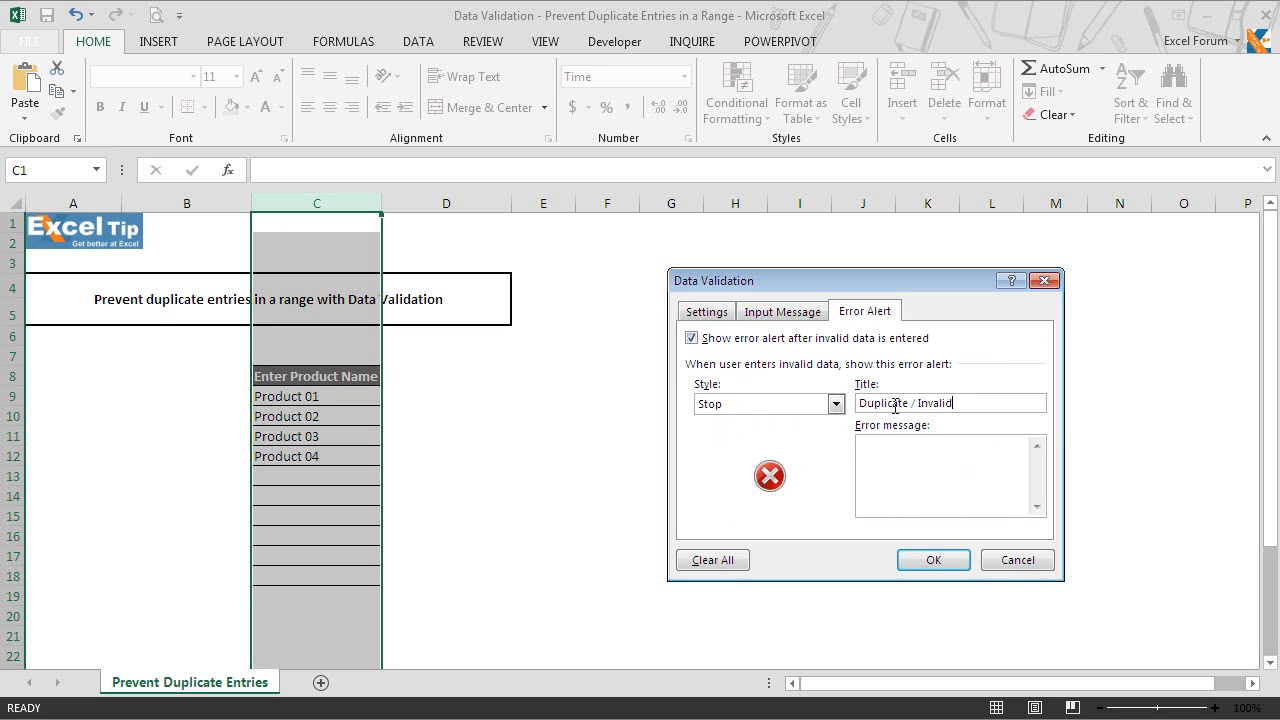
type("Entry")
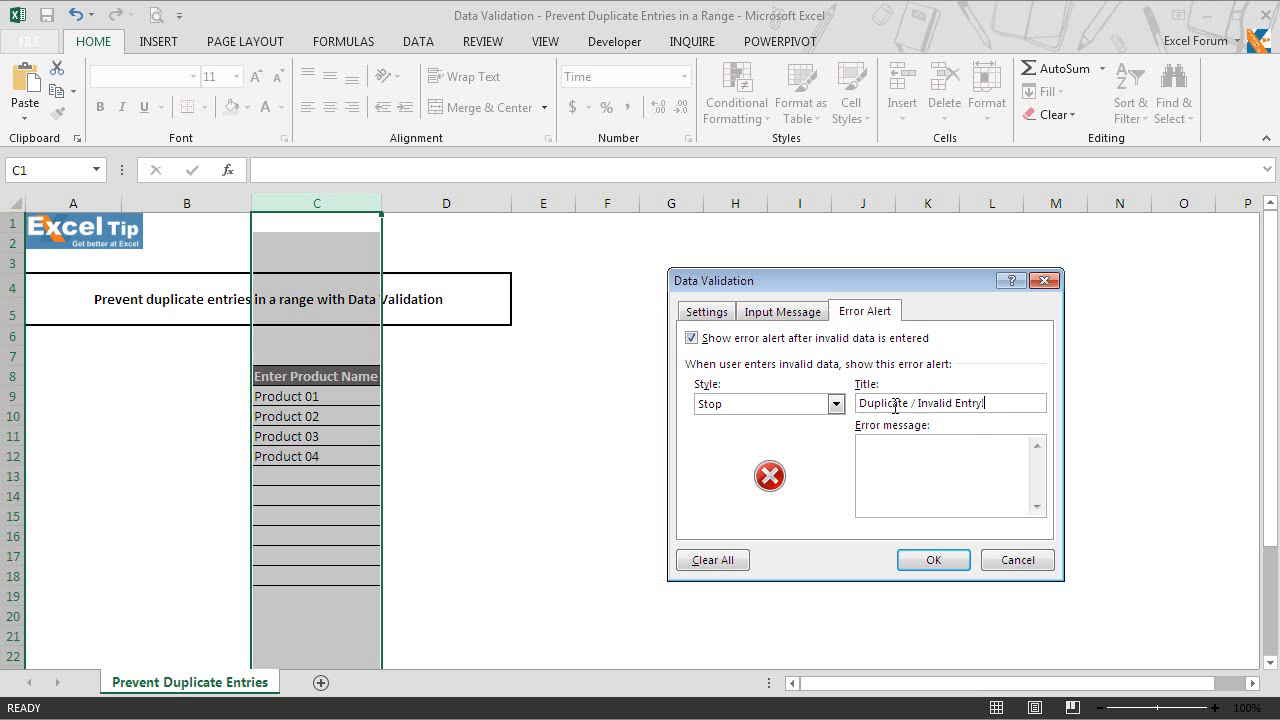
mouse_move(956, 472)
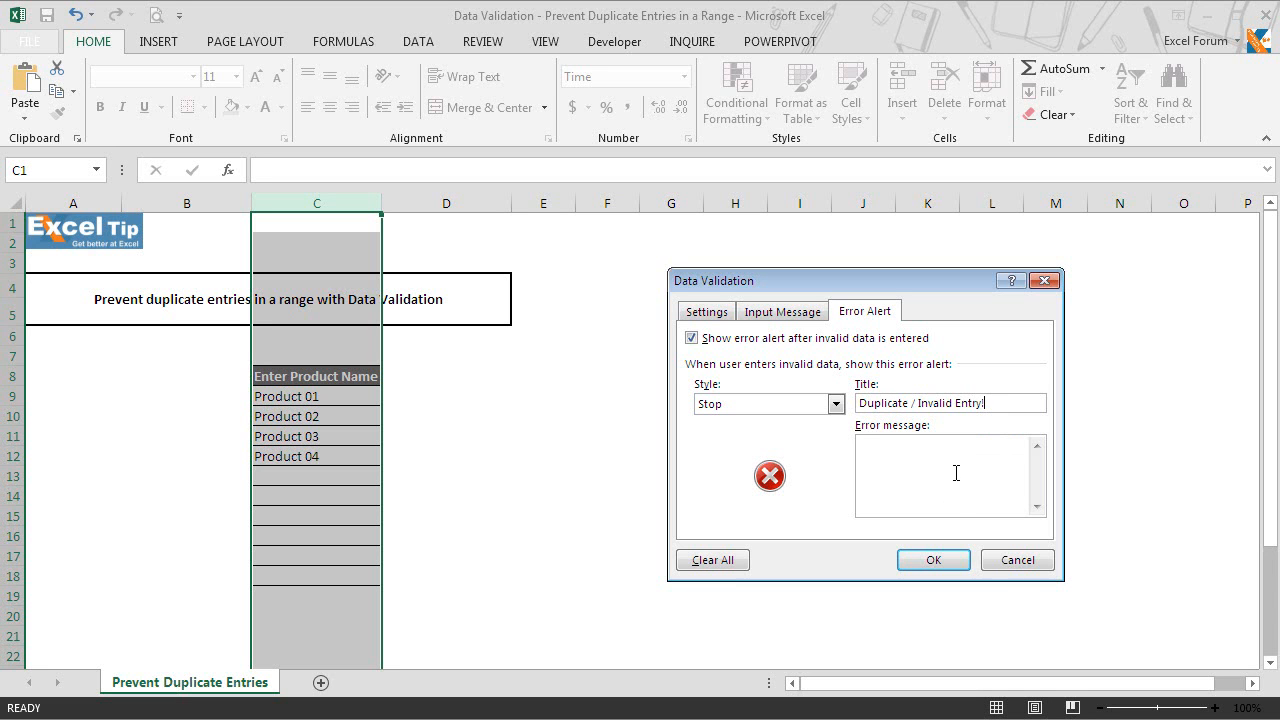
type("You")
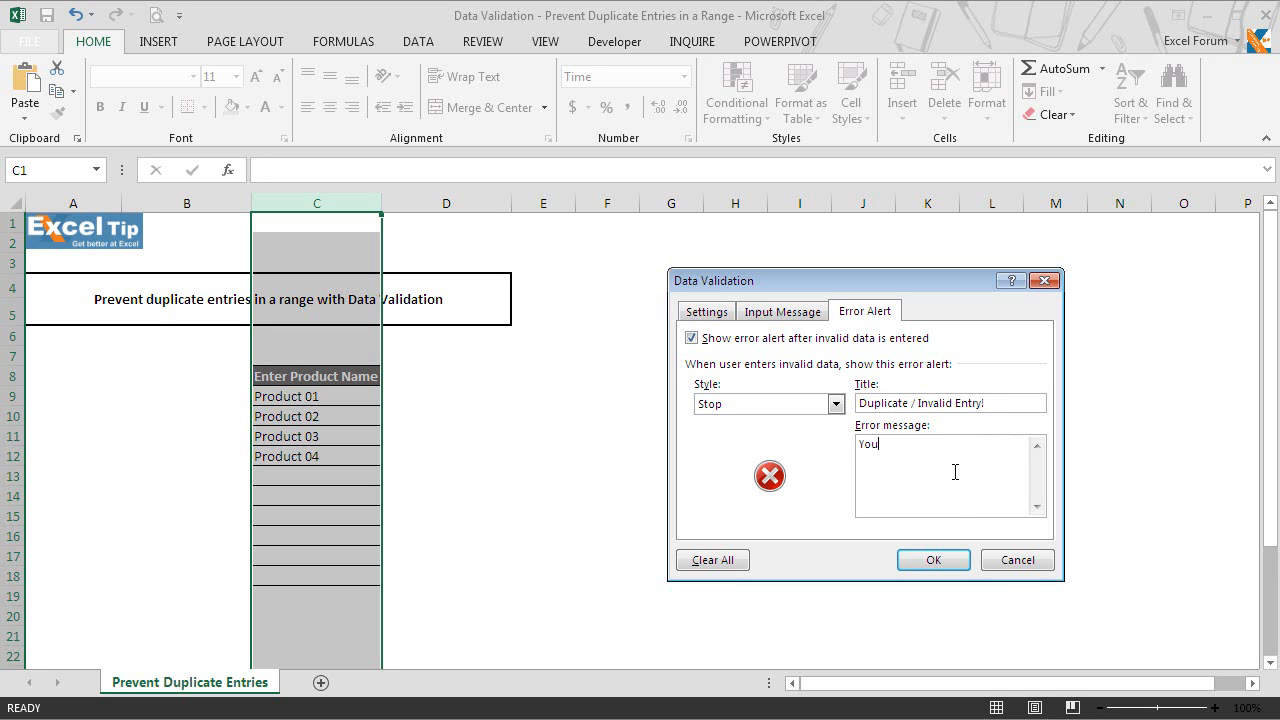
type("have entered a product that")
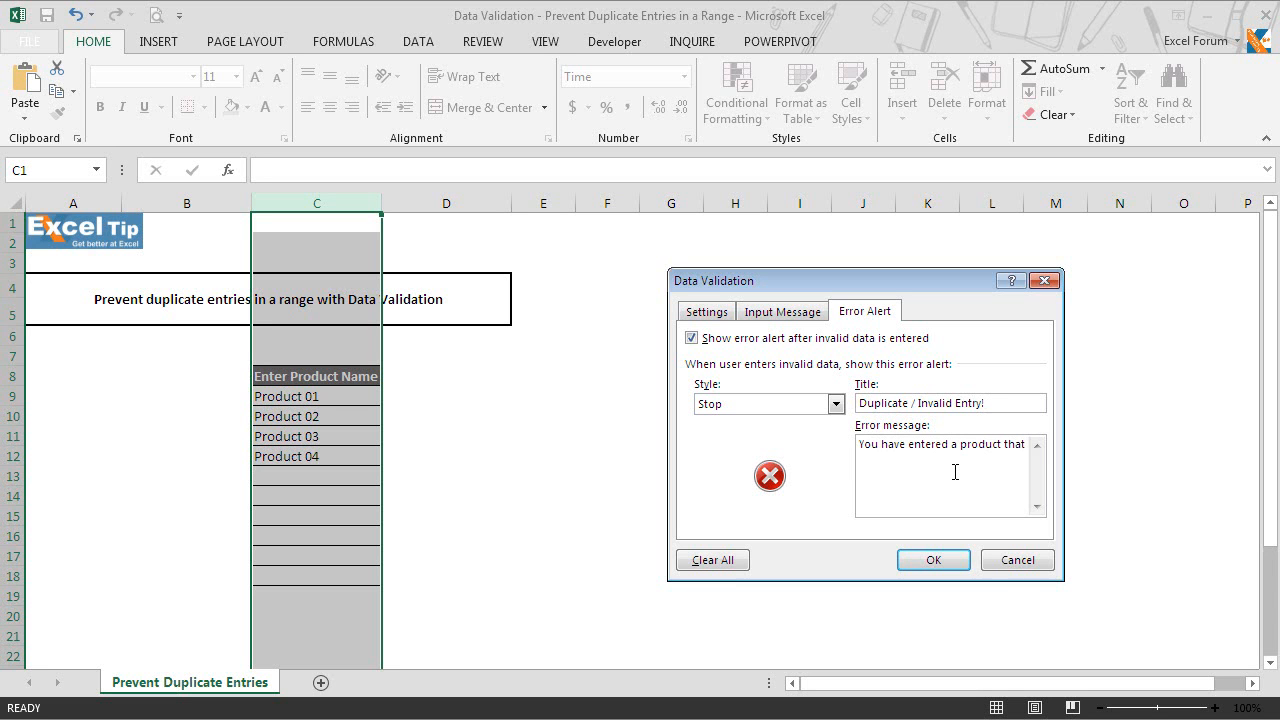
type("already exists in this column. So, please enter some other product that is unique")
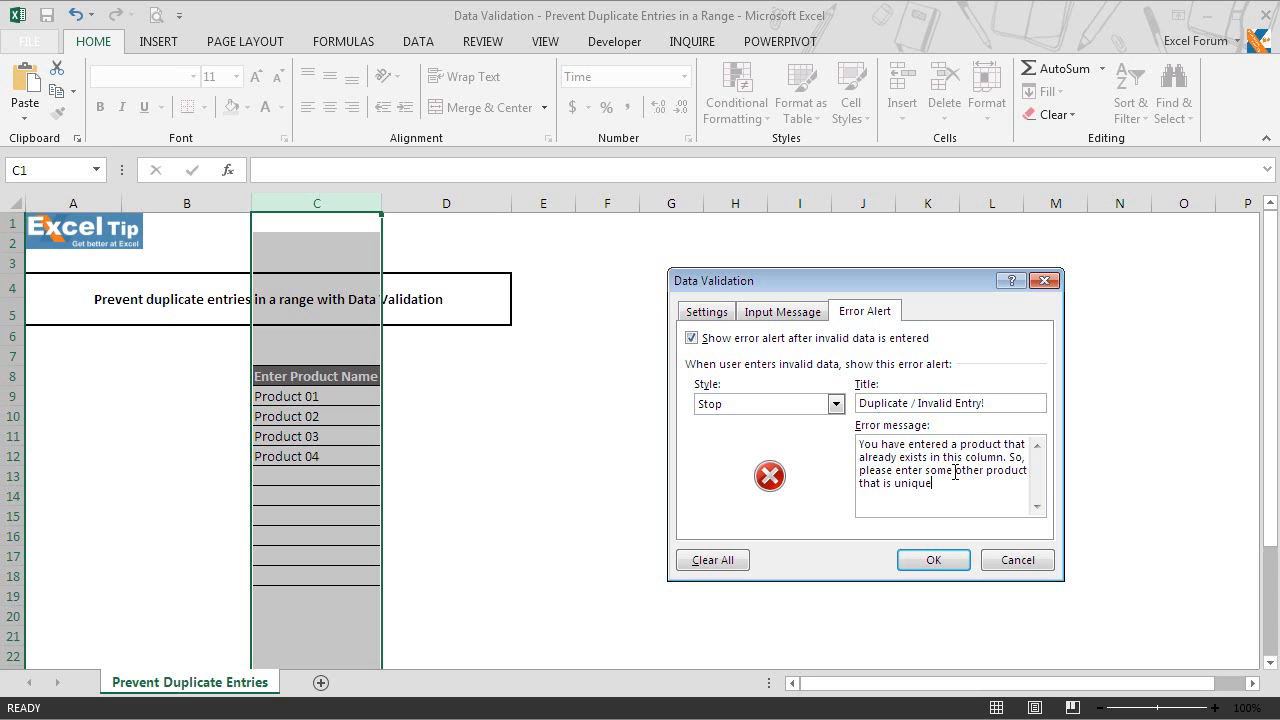
type(".")
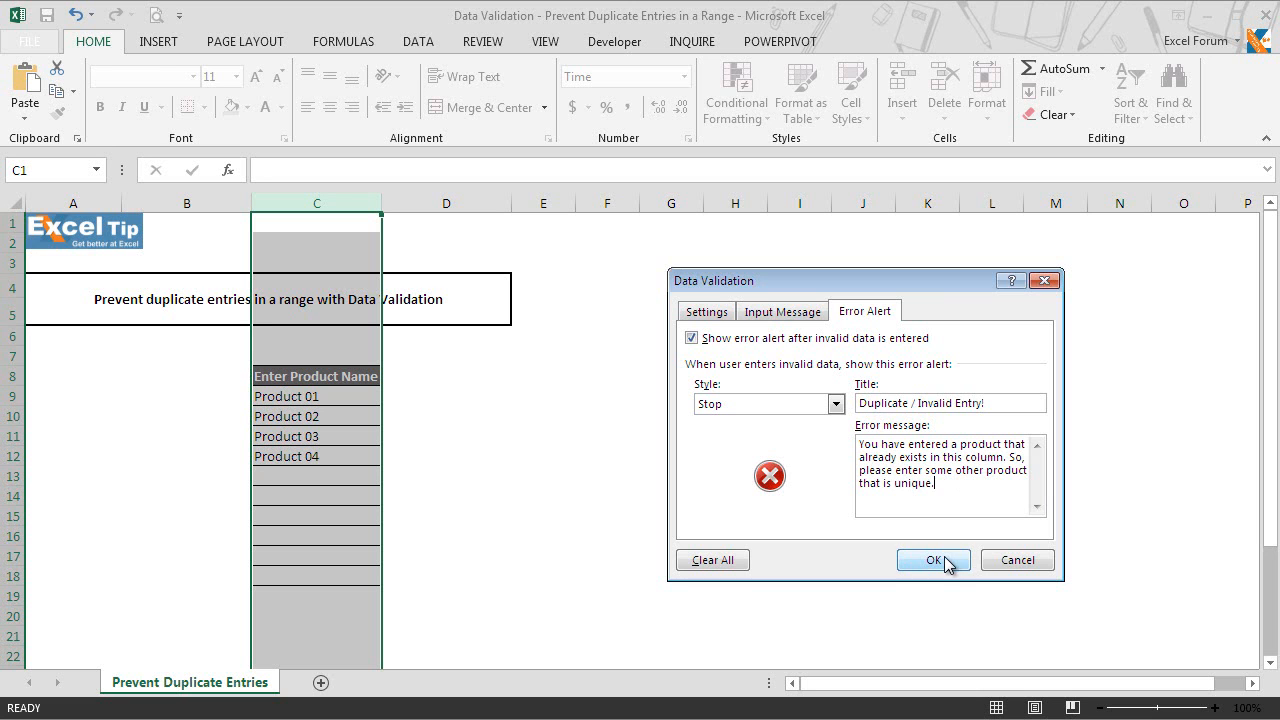
left_click(932, 560)
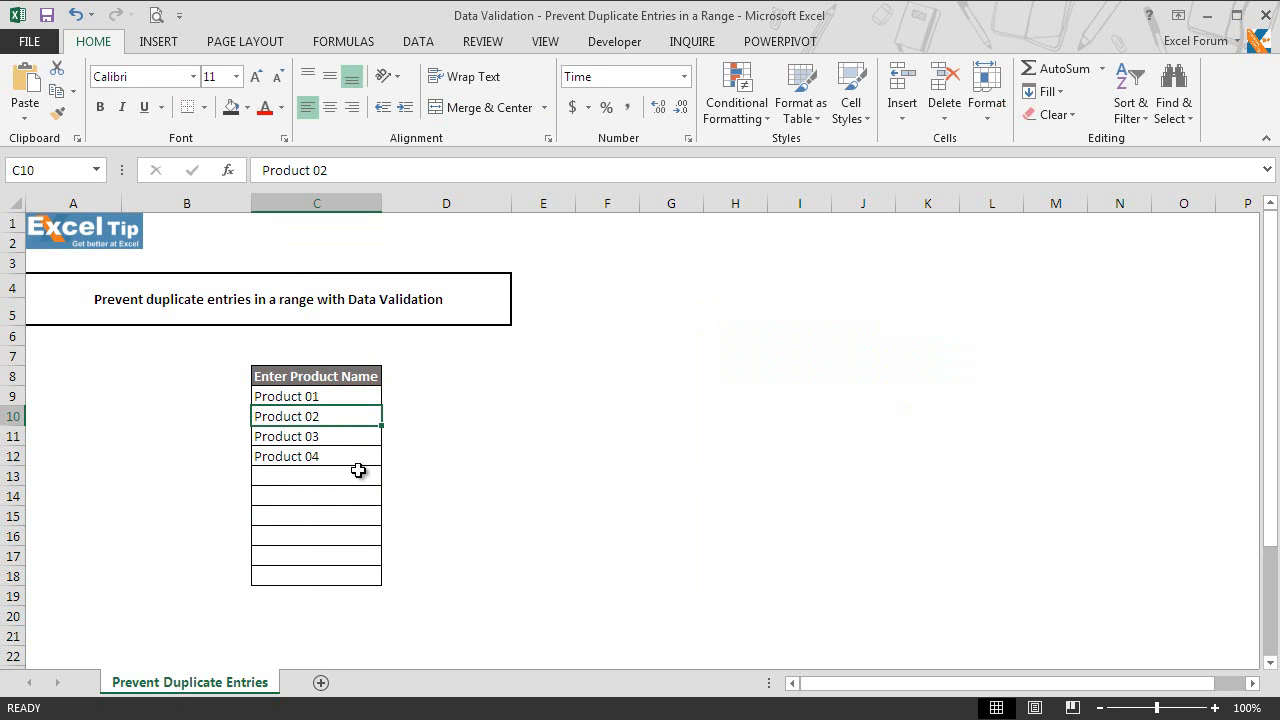
Enter Product 05 in C13, then begin typing a duplicate Product 04 in C14 to test the rule.
left_click(316, 476)
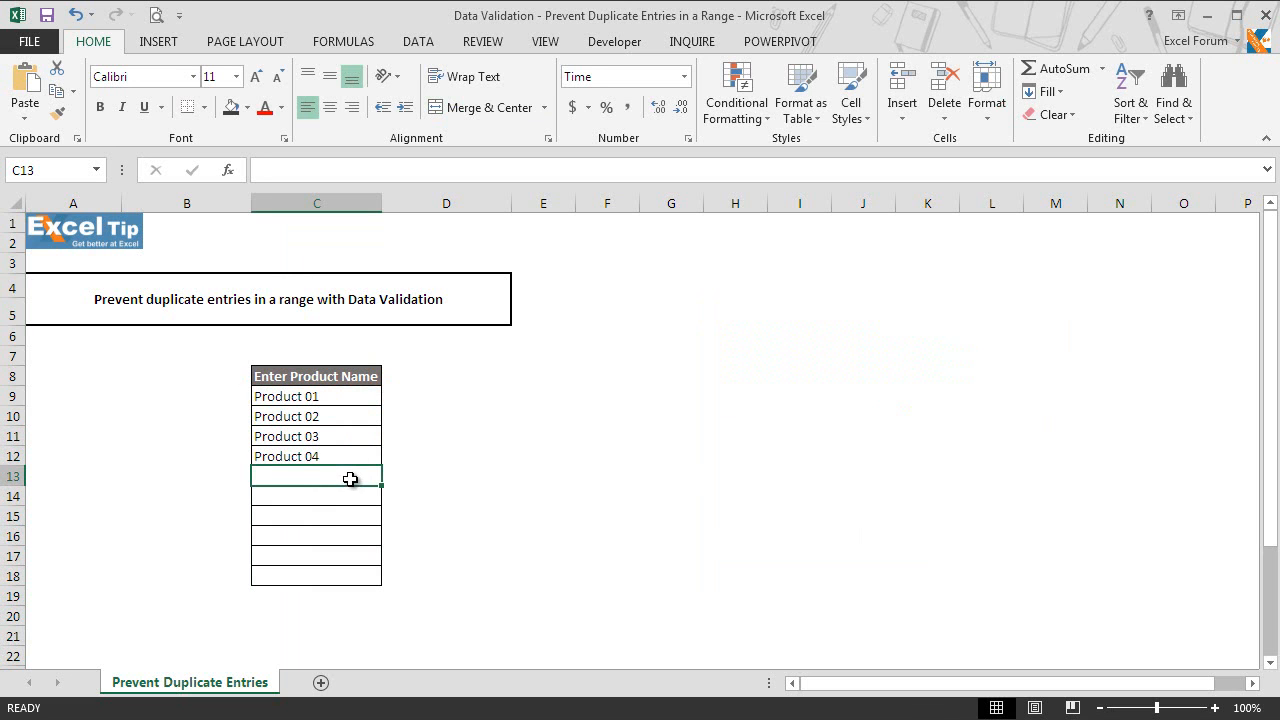
type("Product 05")
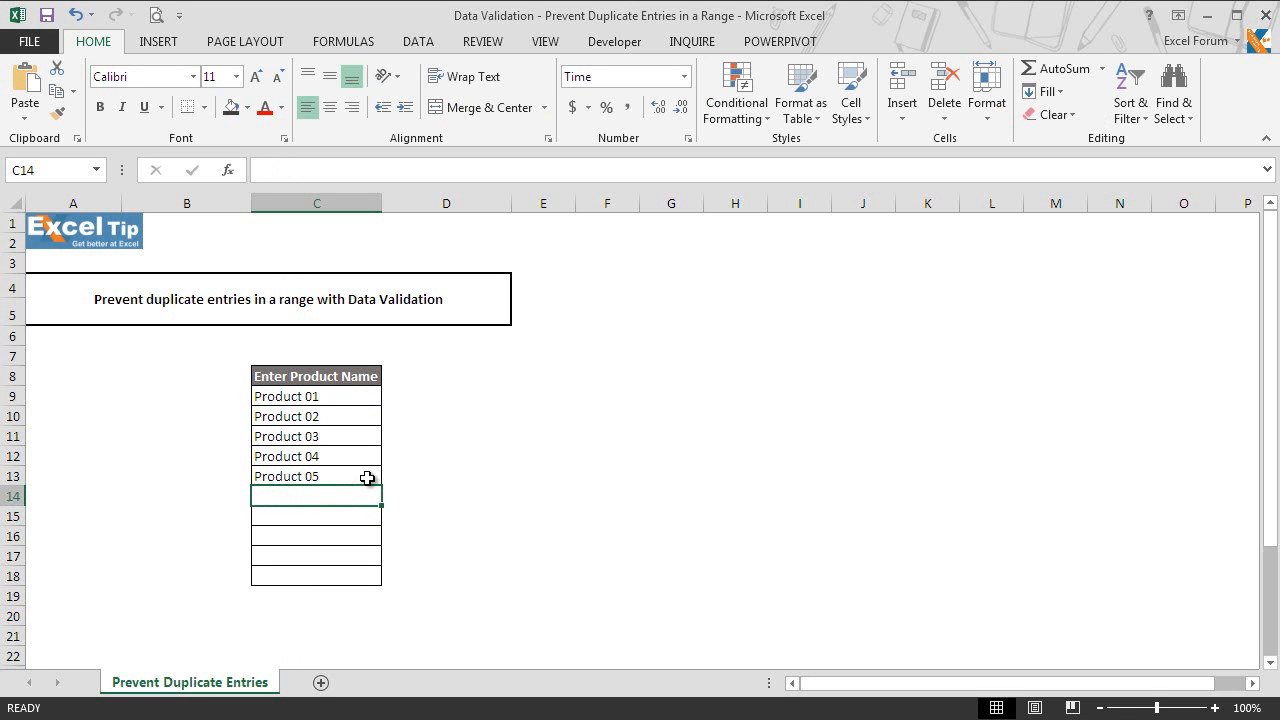
mouse_move(362, 490)
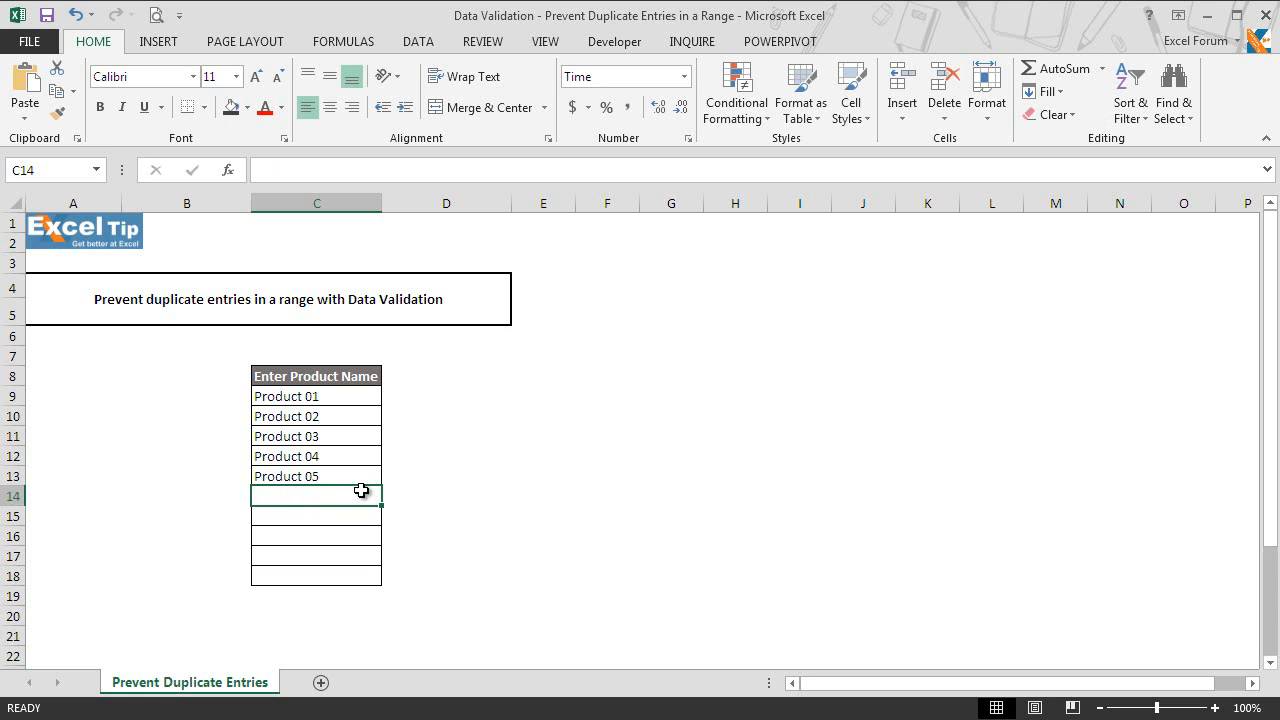
mouse_move(360, 480)
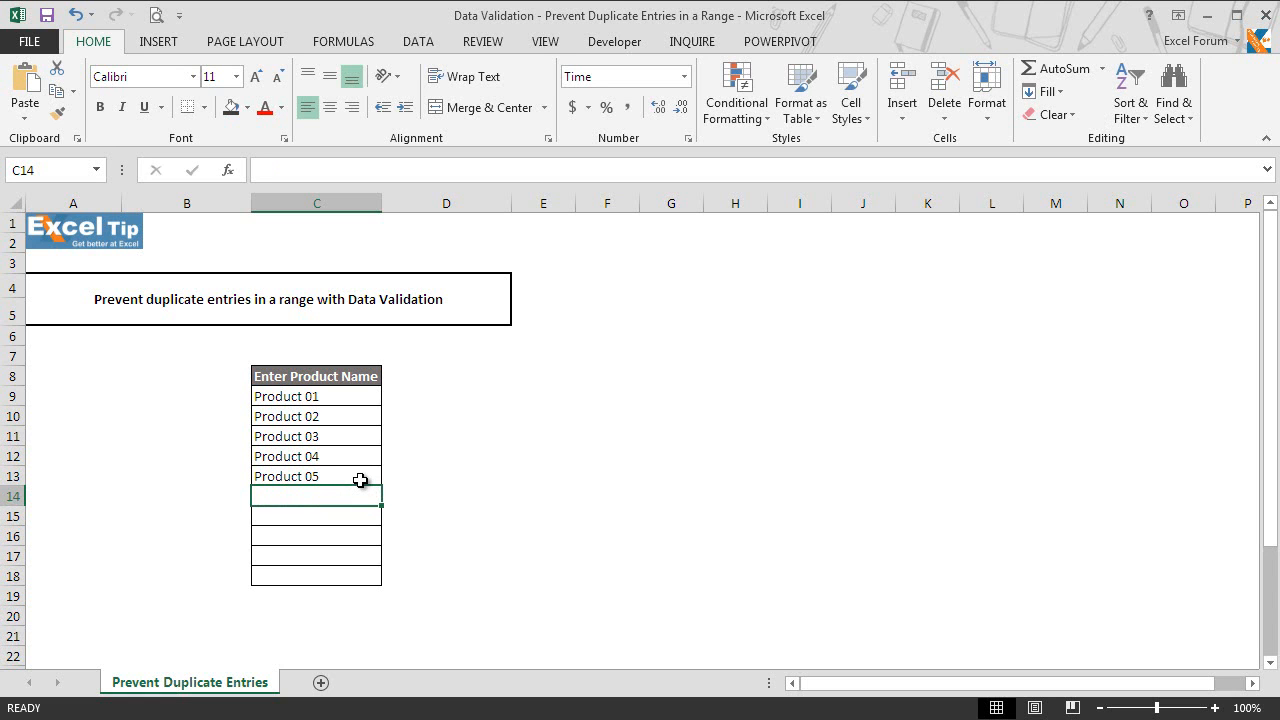
mouse_move(344, 564)
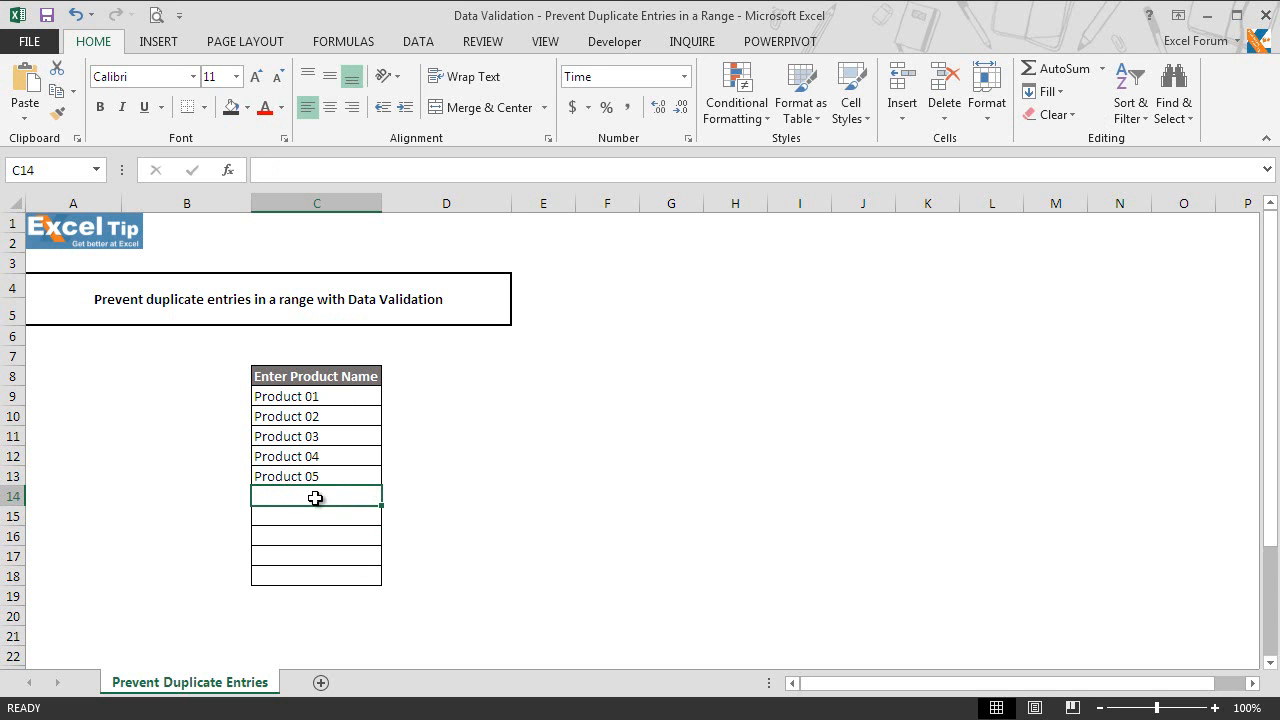
mouse_move(374, 494)
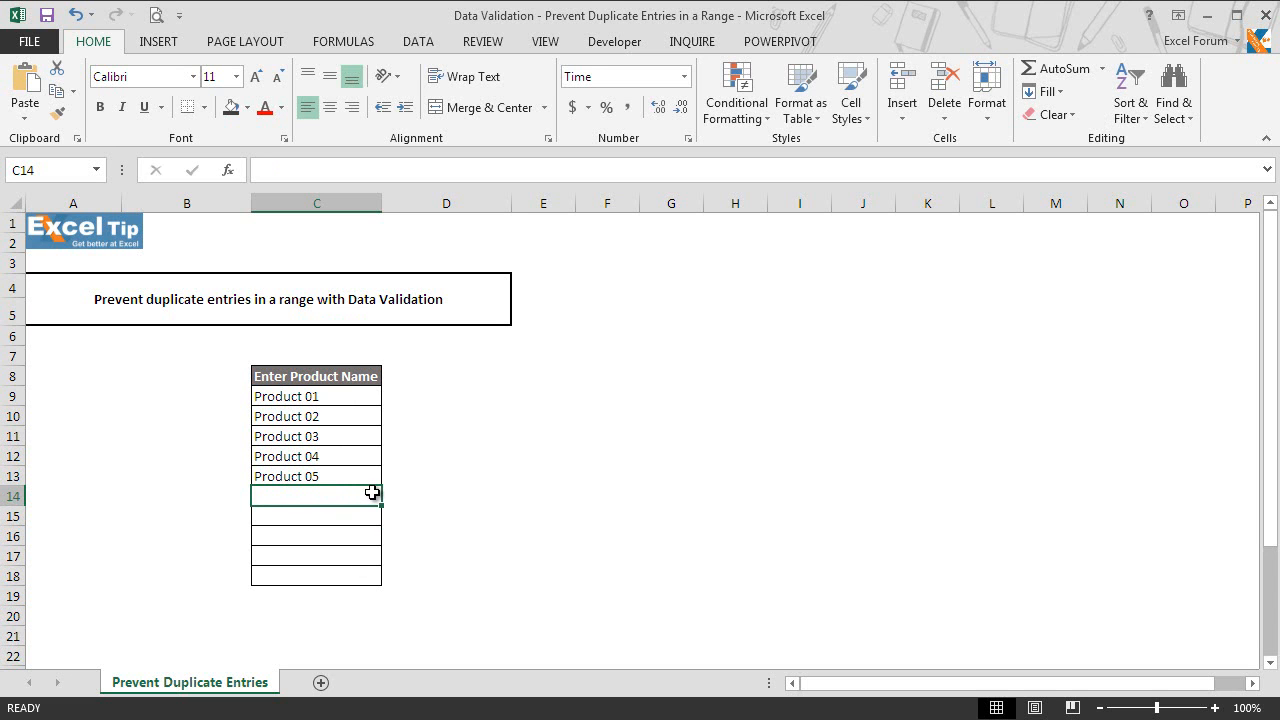
type("Product 04")
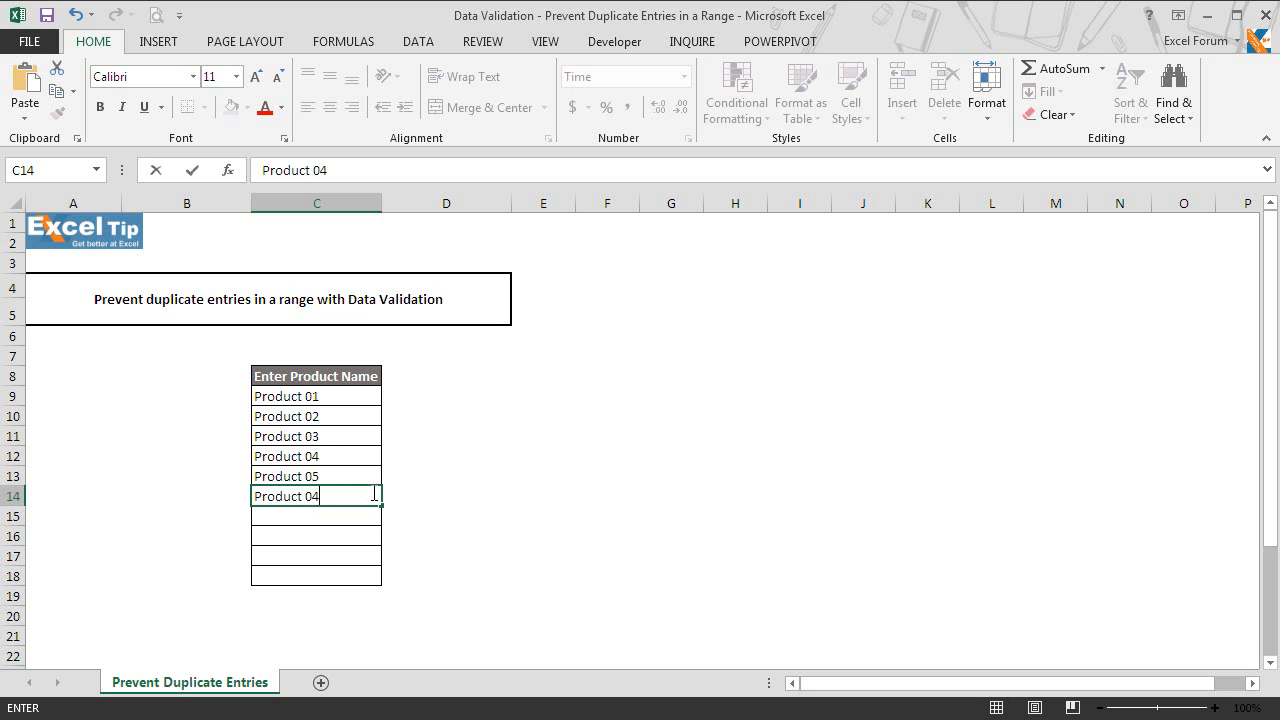
key("enter")
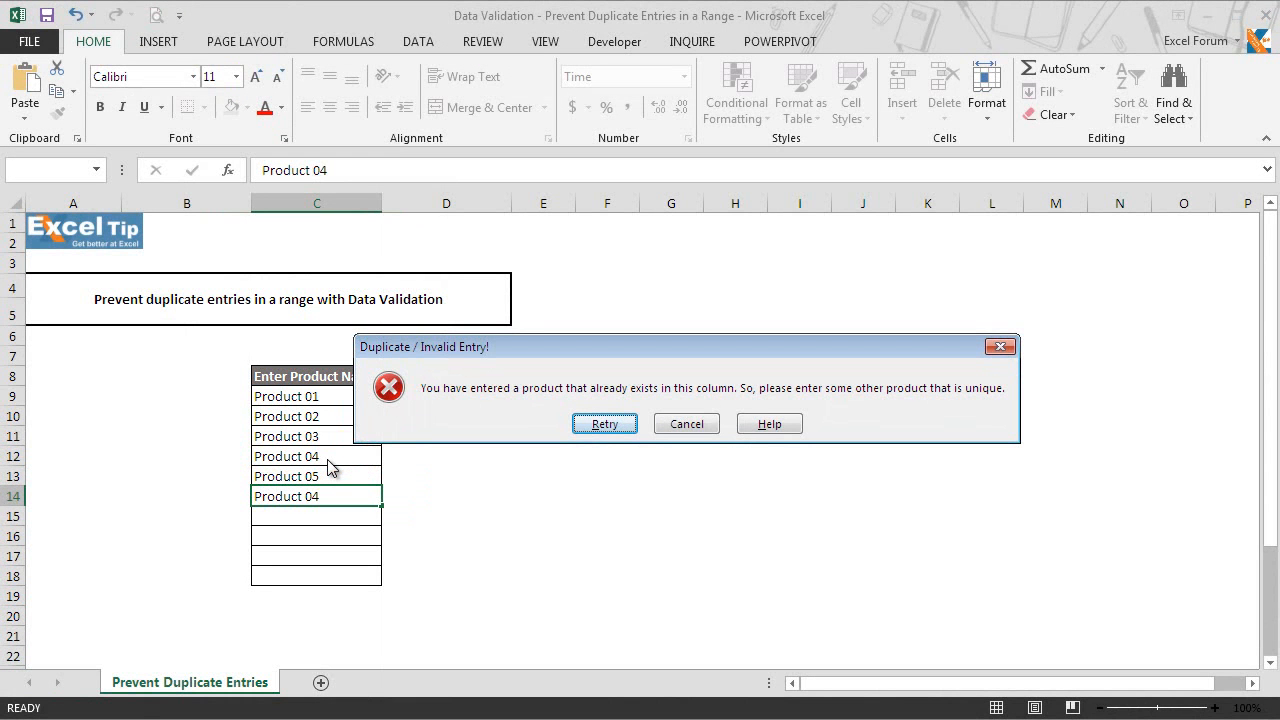
left_click(686, 424)
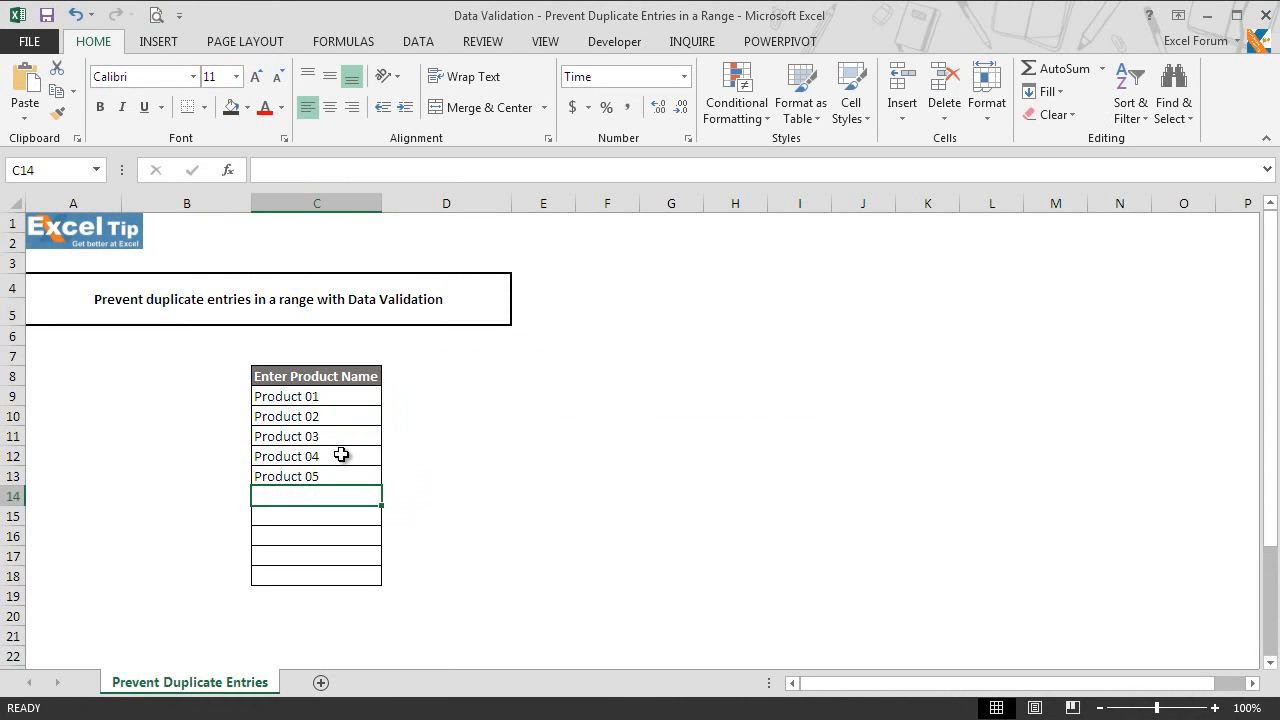
mouse_move(304, 224)
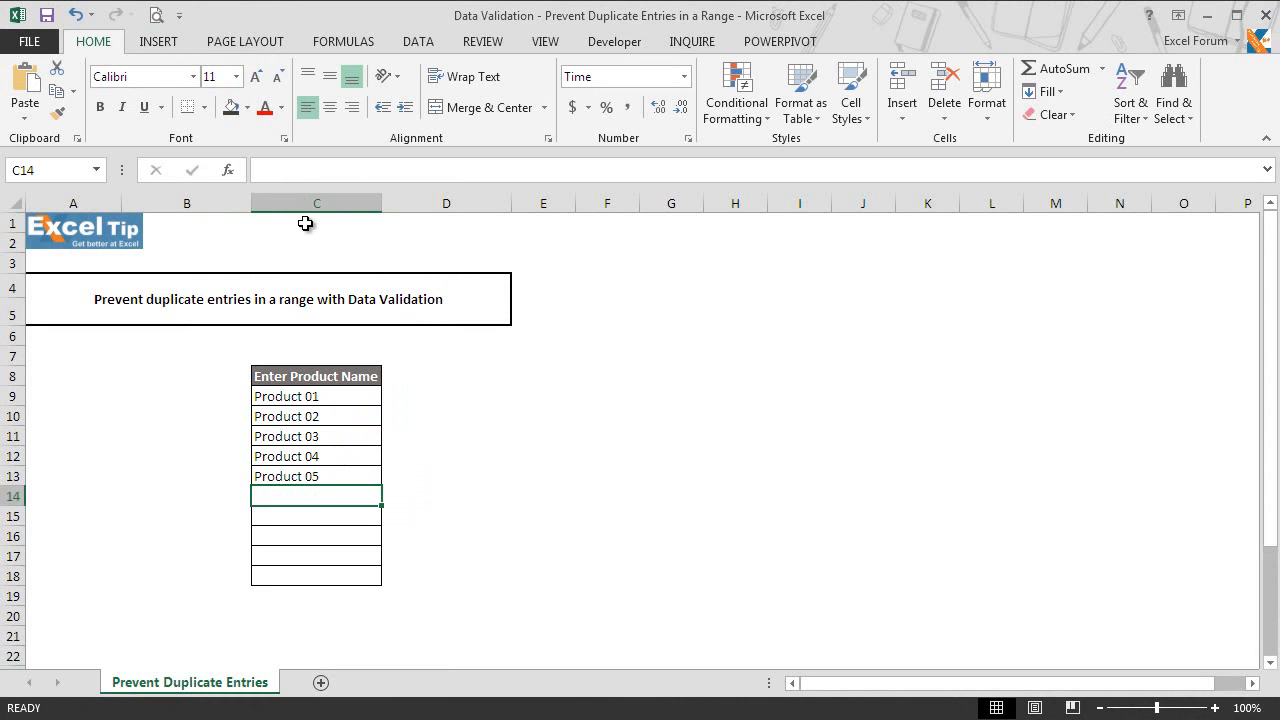
Type duplicate Product 03 in C1, get rejected, and choose Retry to enter Product 06 instead.
left_click(316, 224)
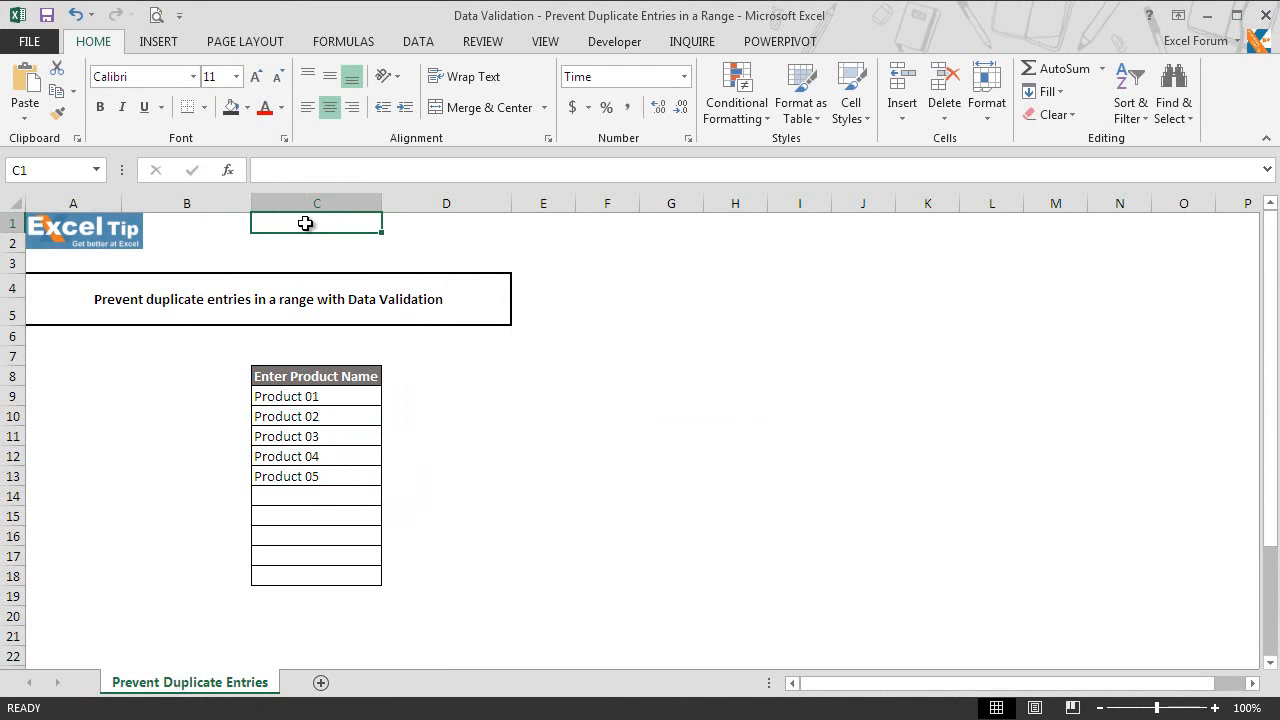
type("Product 03")
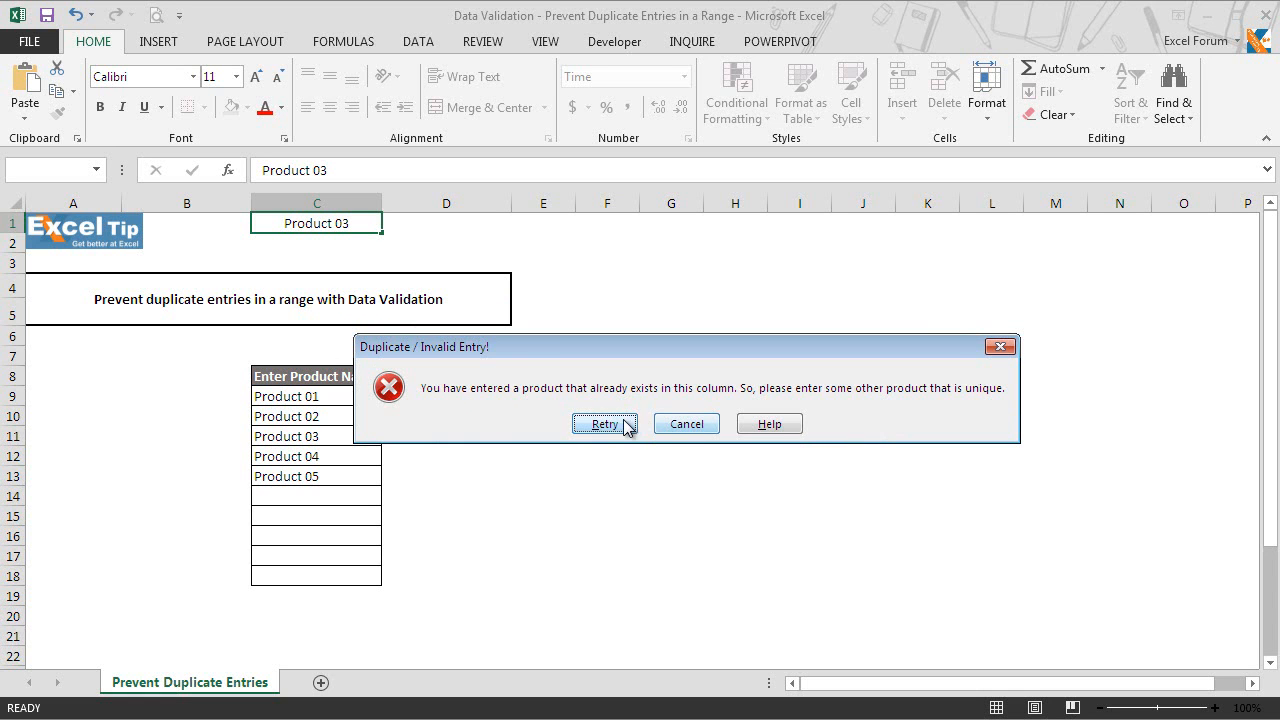
left_click(604, 424)
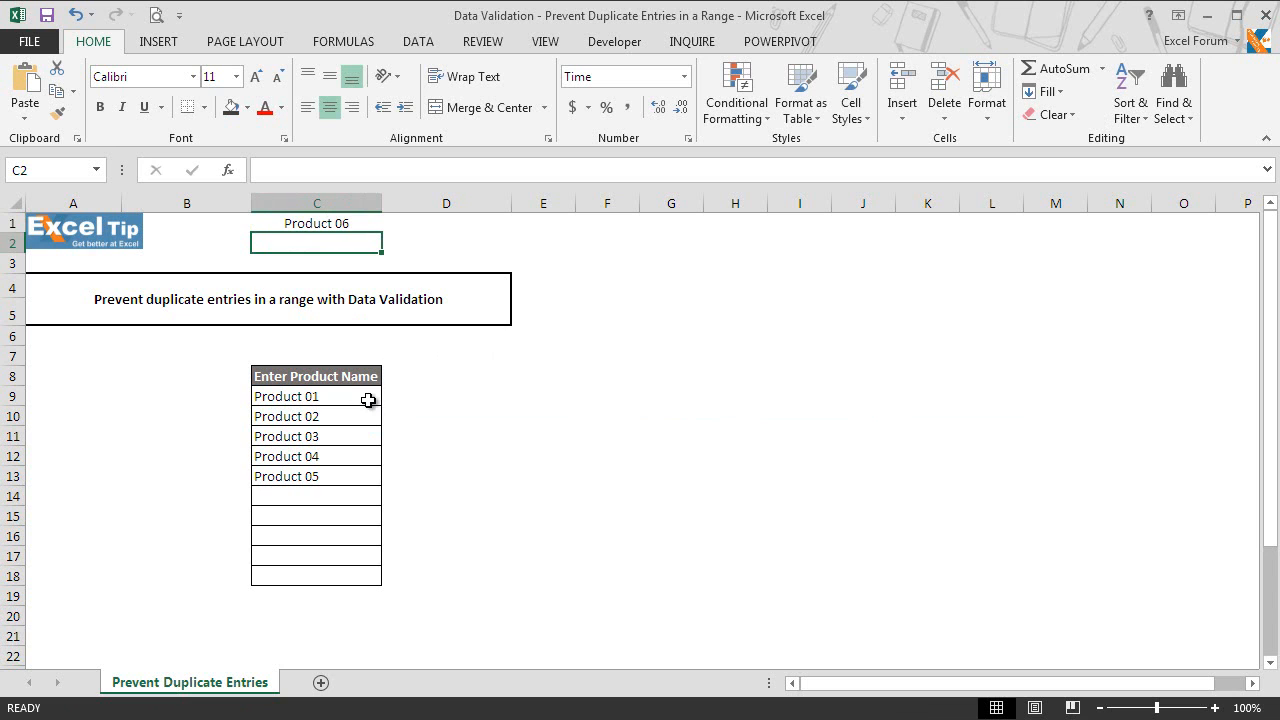
mouse_move(370, 540)
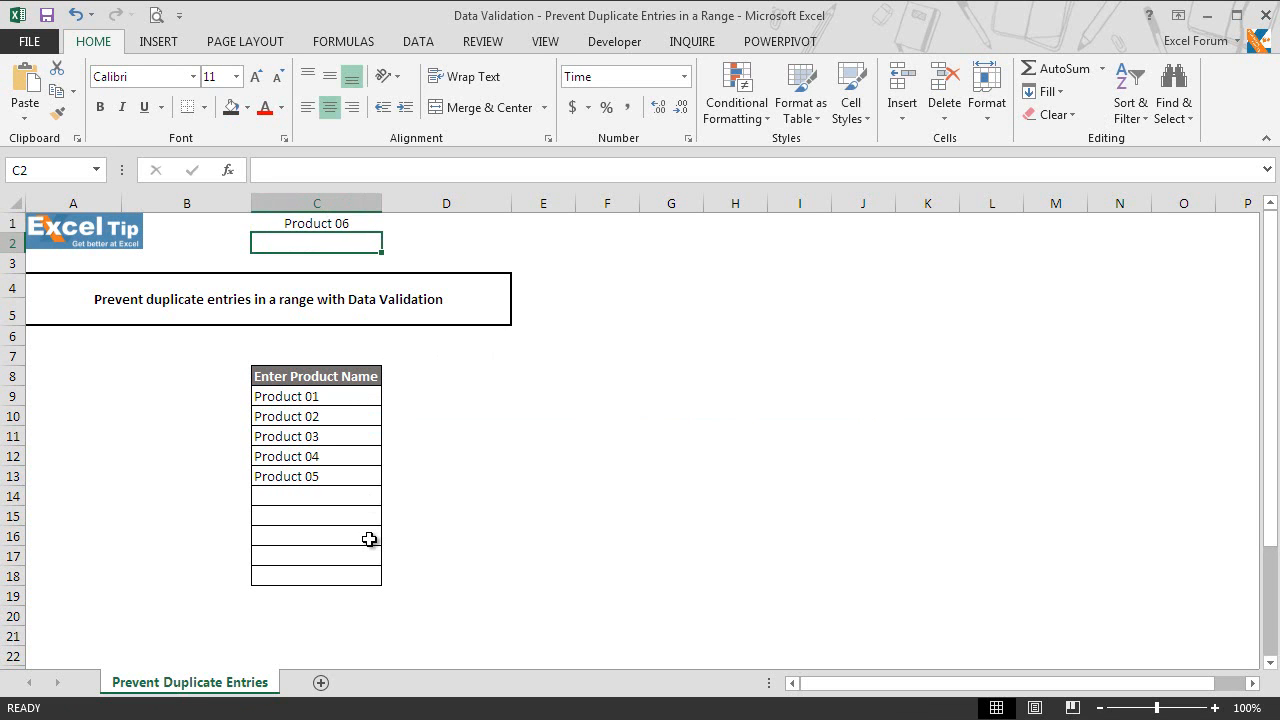